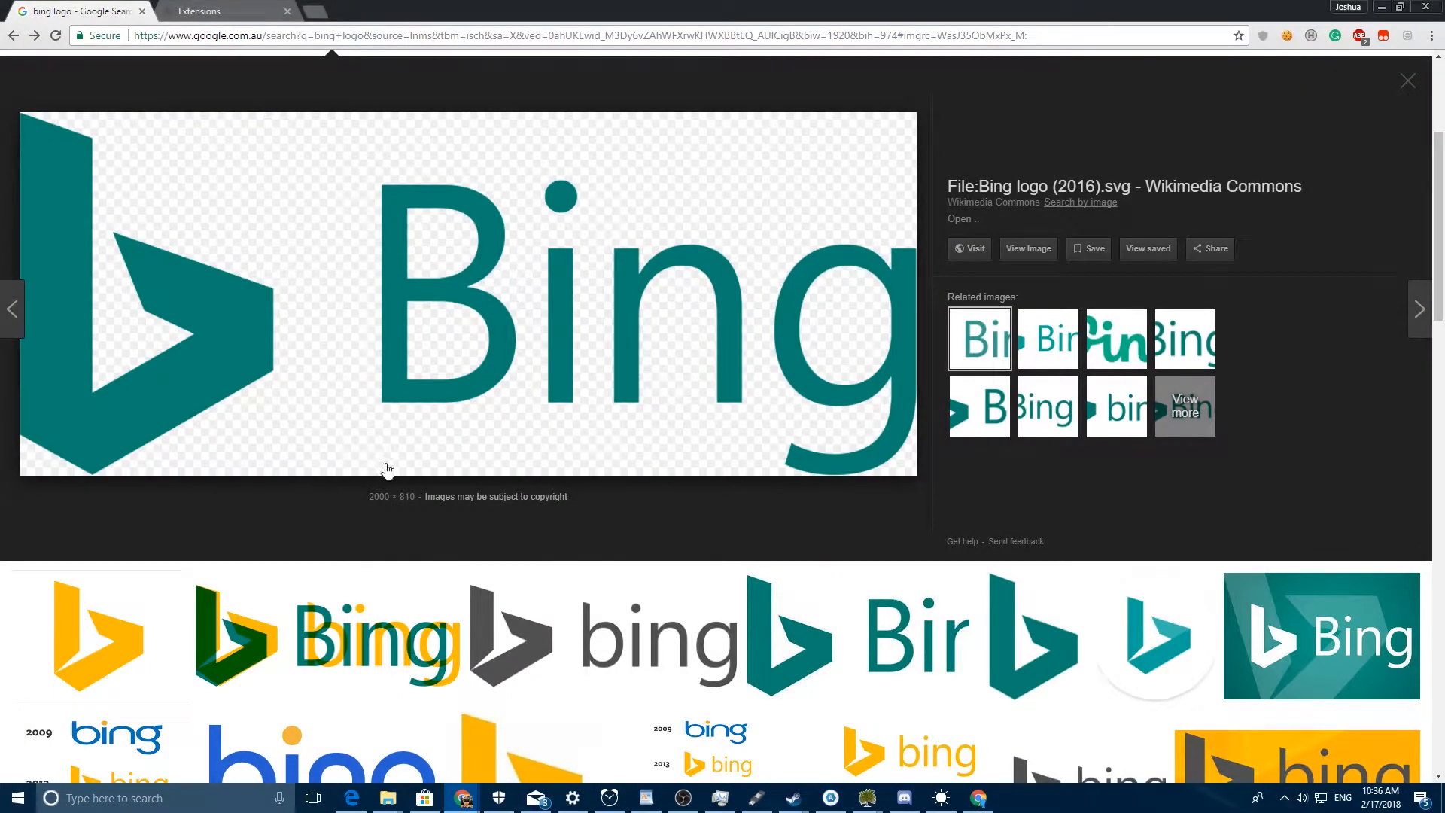
pyautogui.moveTo(438, 575)
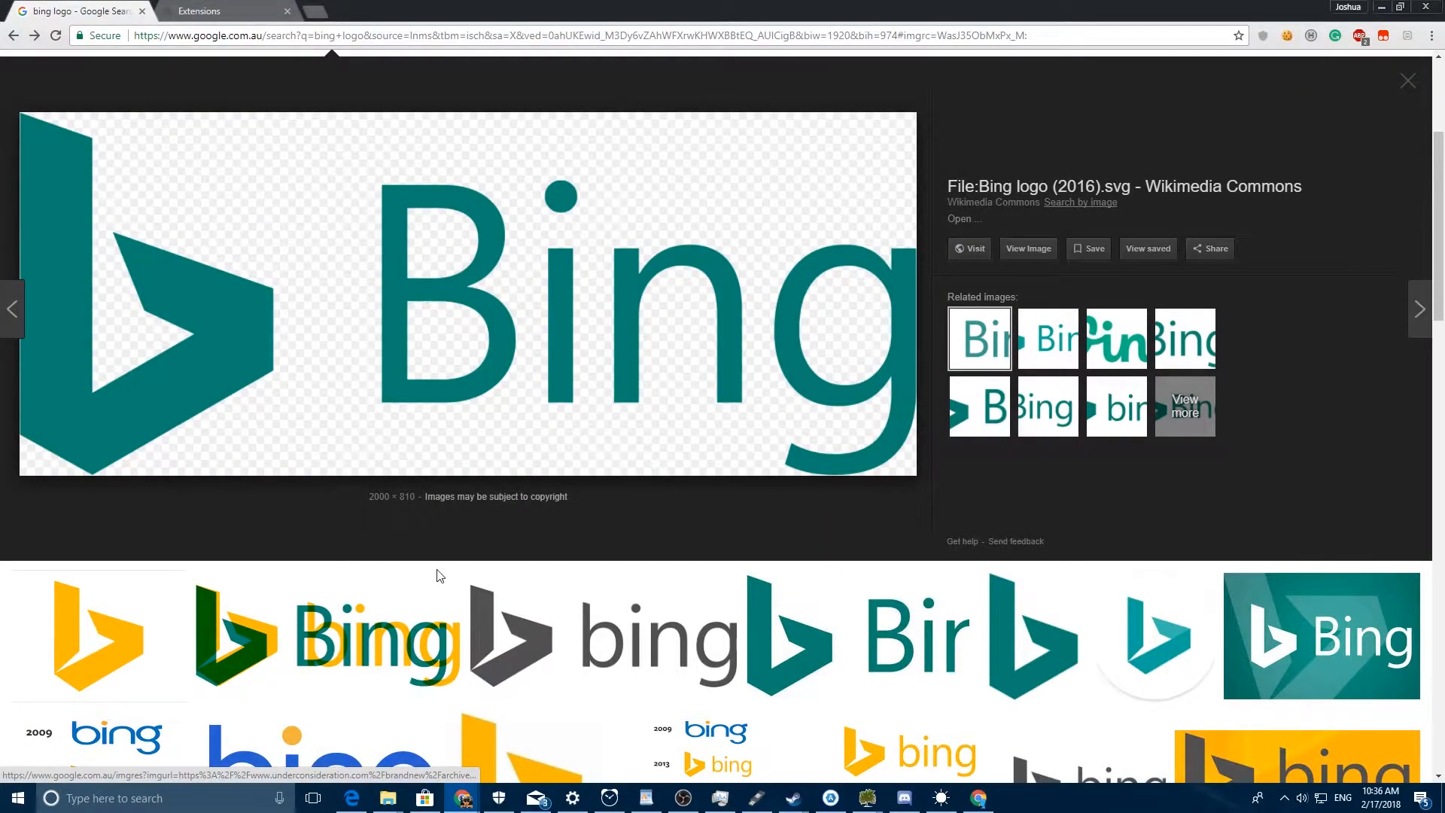
pyautogui.moveTo(452, 564)
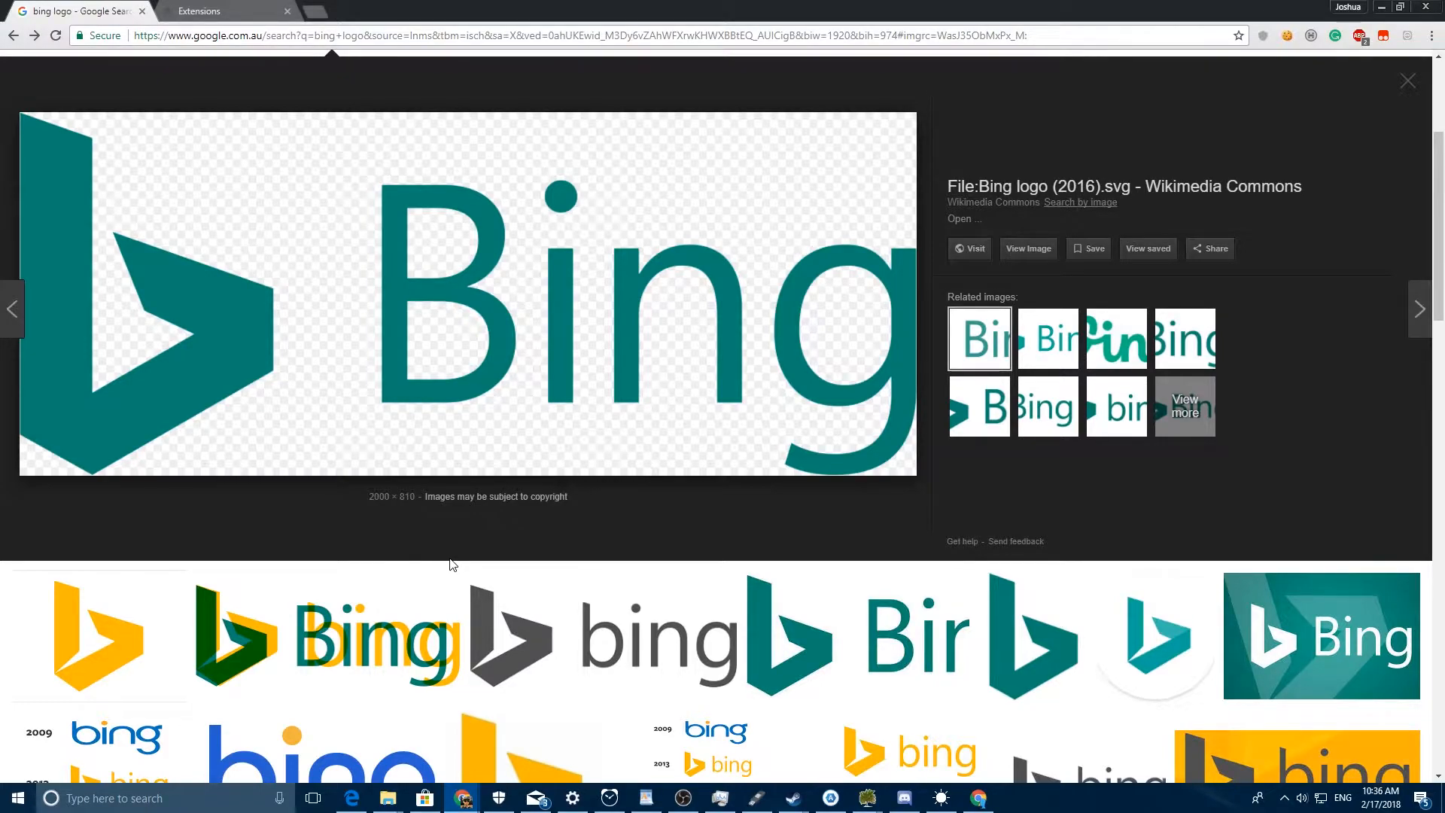
pyautogui.moveTo(525, 526)
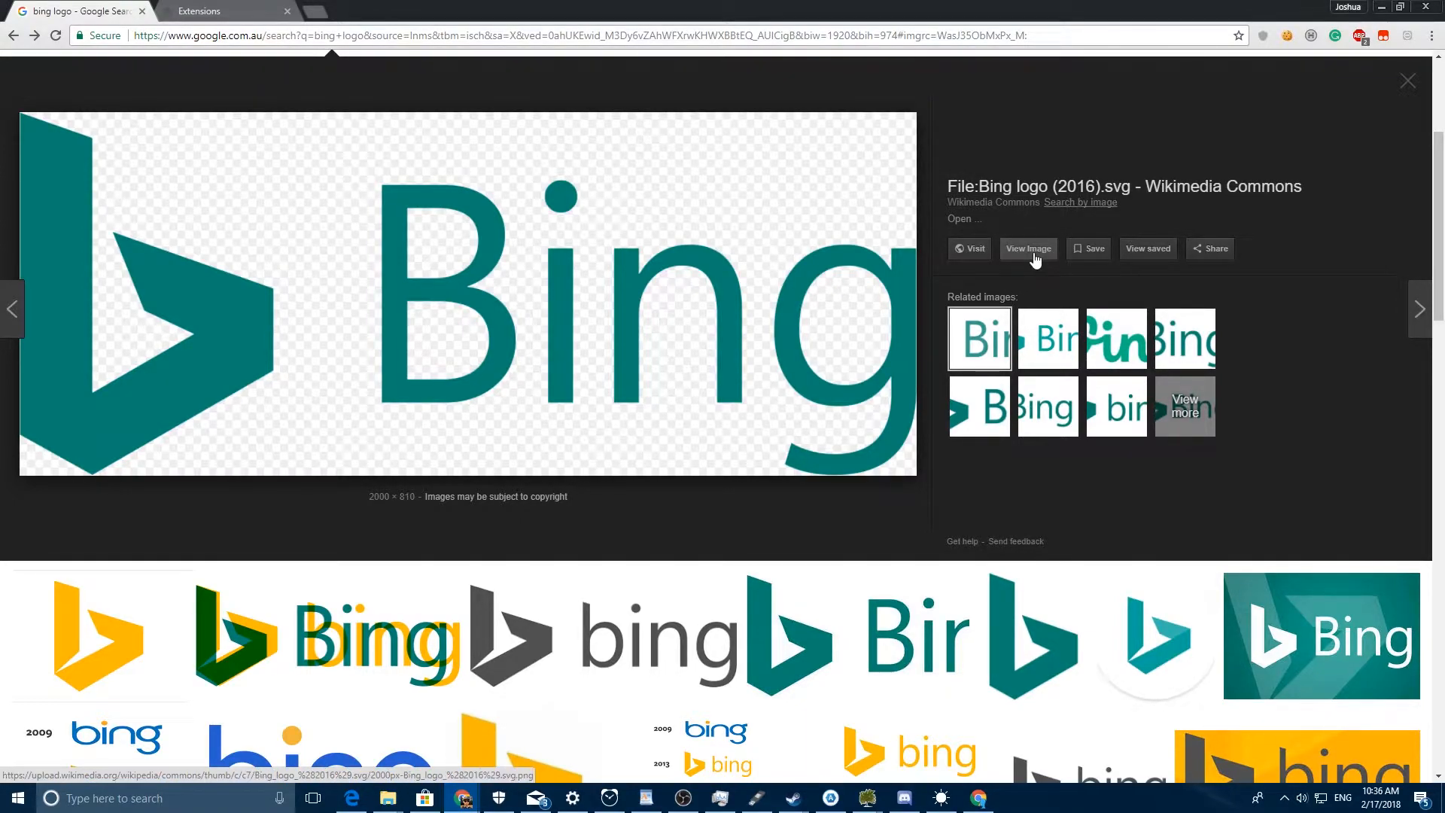
# Open the full-size Bing logo and choose Save image as from its context menu.
pyautogui.click(1027, 249)
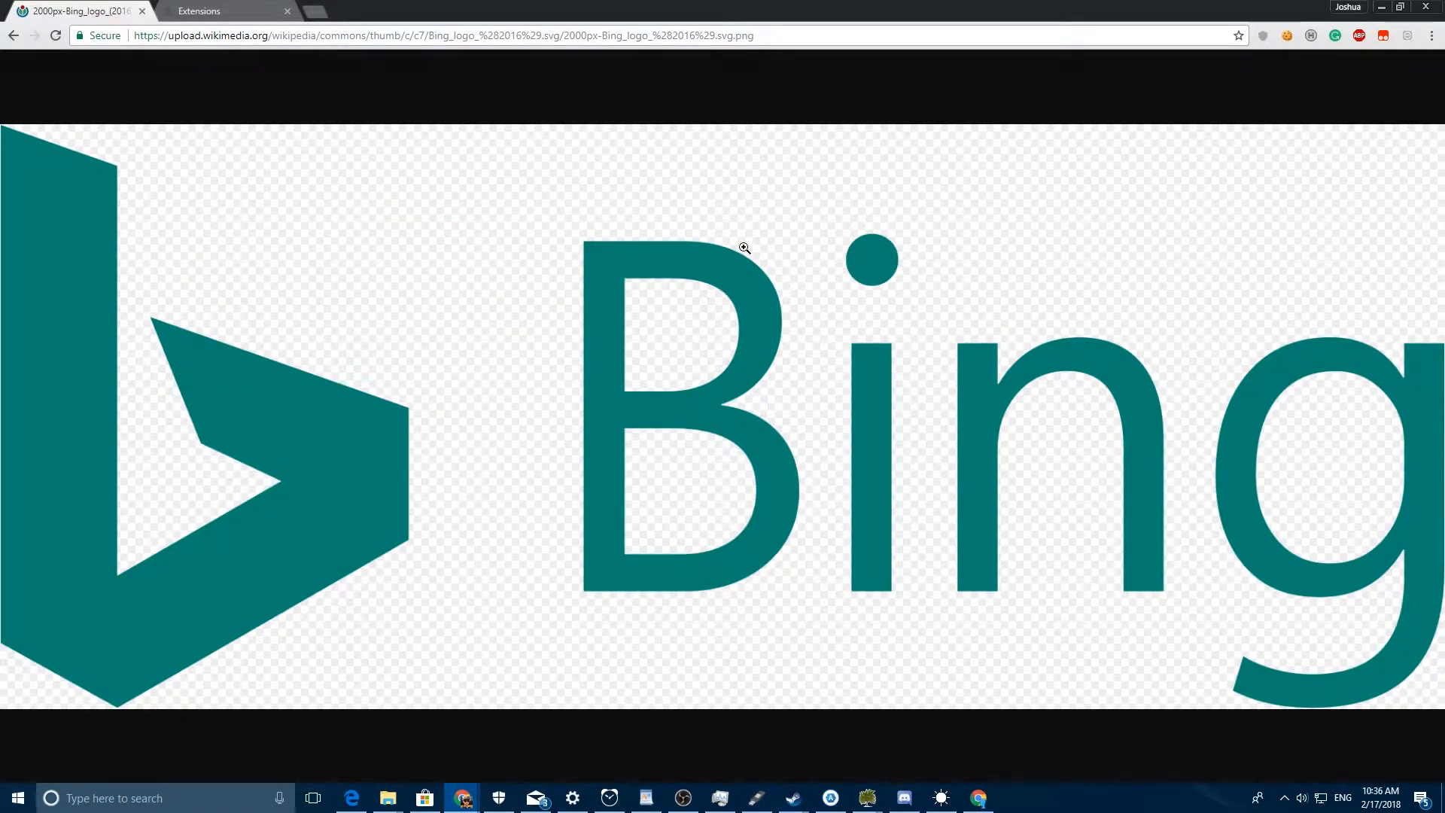
pyautogui.rightClick(744, 248)
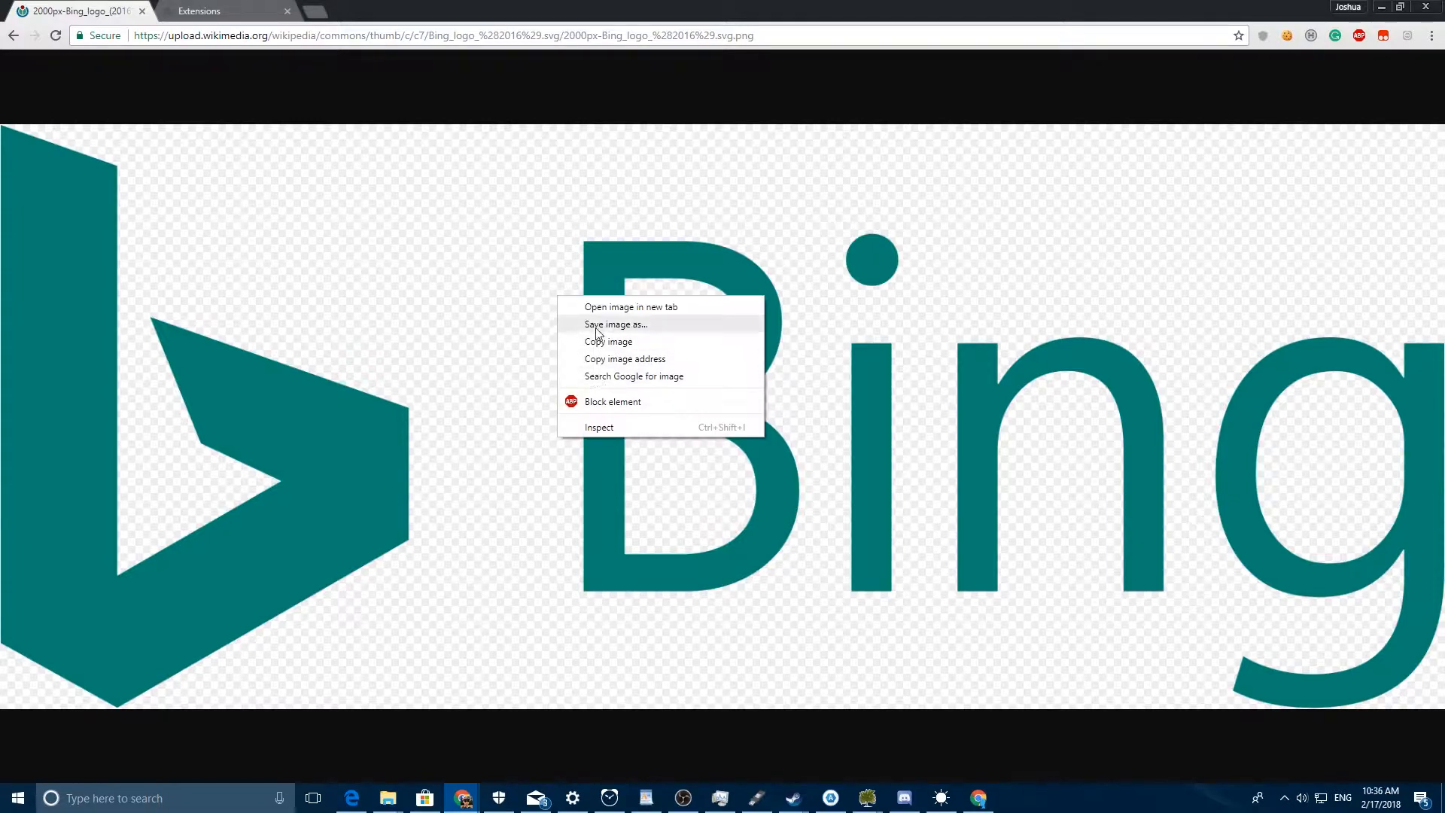
pyautogui.click(615, 324)
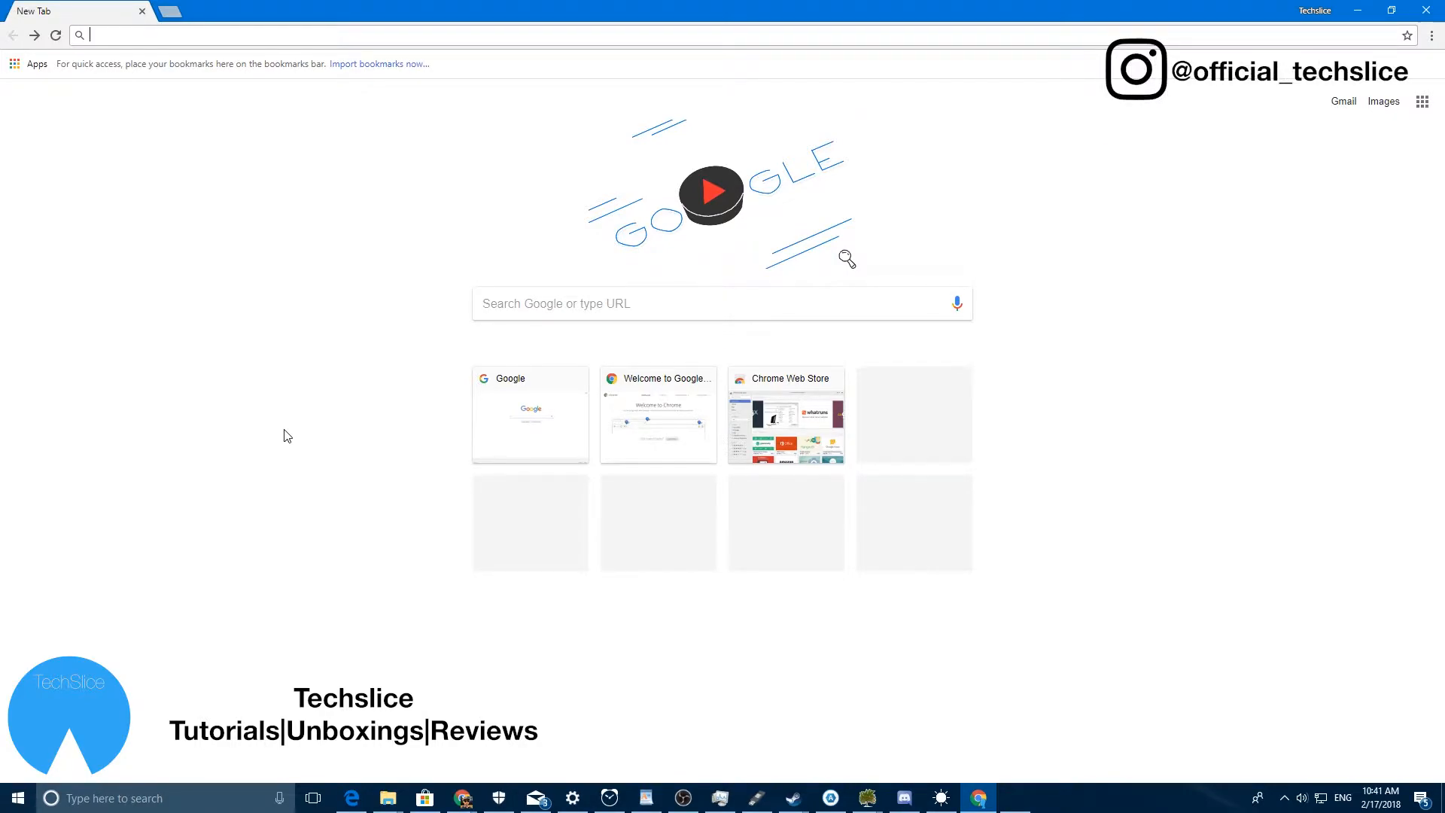
# Go to the View Image Web Store page and add the extension to Chrome.
pyautogui.write('https://chrome.google.com/webstore/detail/view-image/jpcmhcelnjdmblfmjabdeclccemkghjk?utm_source=chrome-app-launcher-info-dialog')
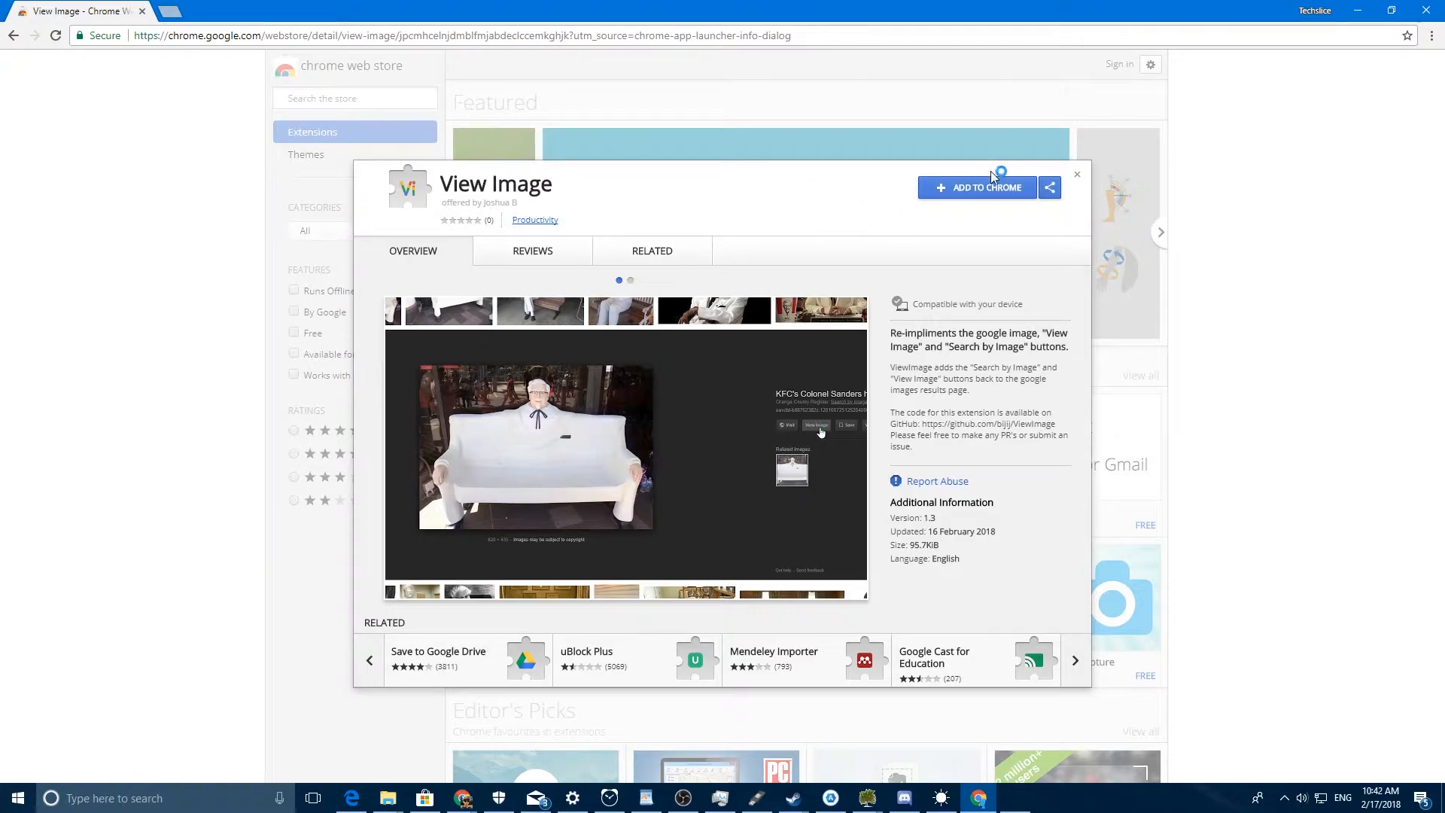
pyautogui.click(977, 187)
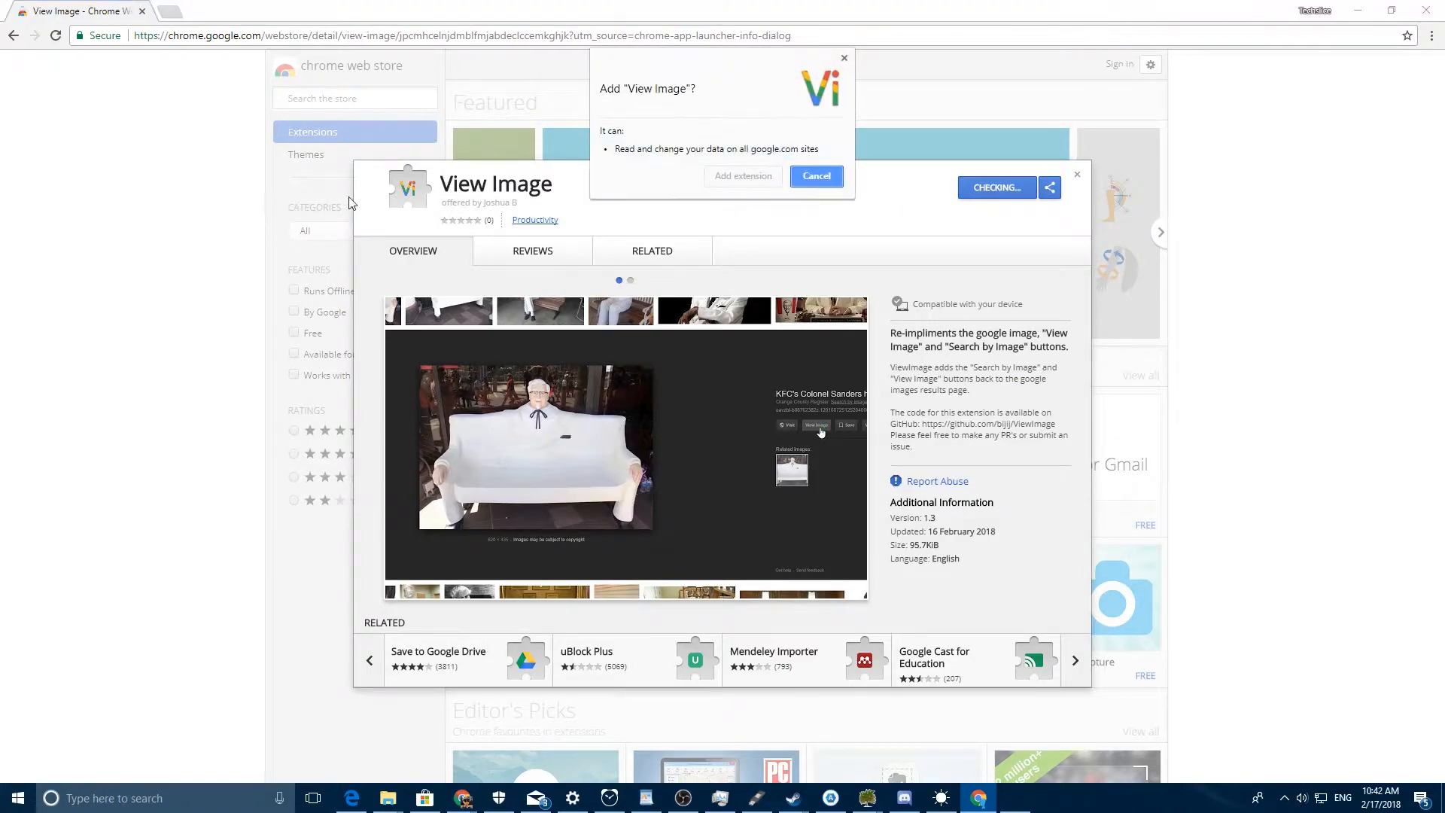
pyautogui.click(815, 176)
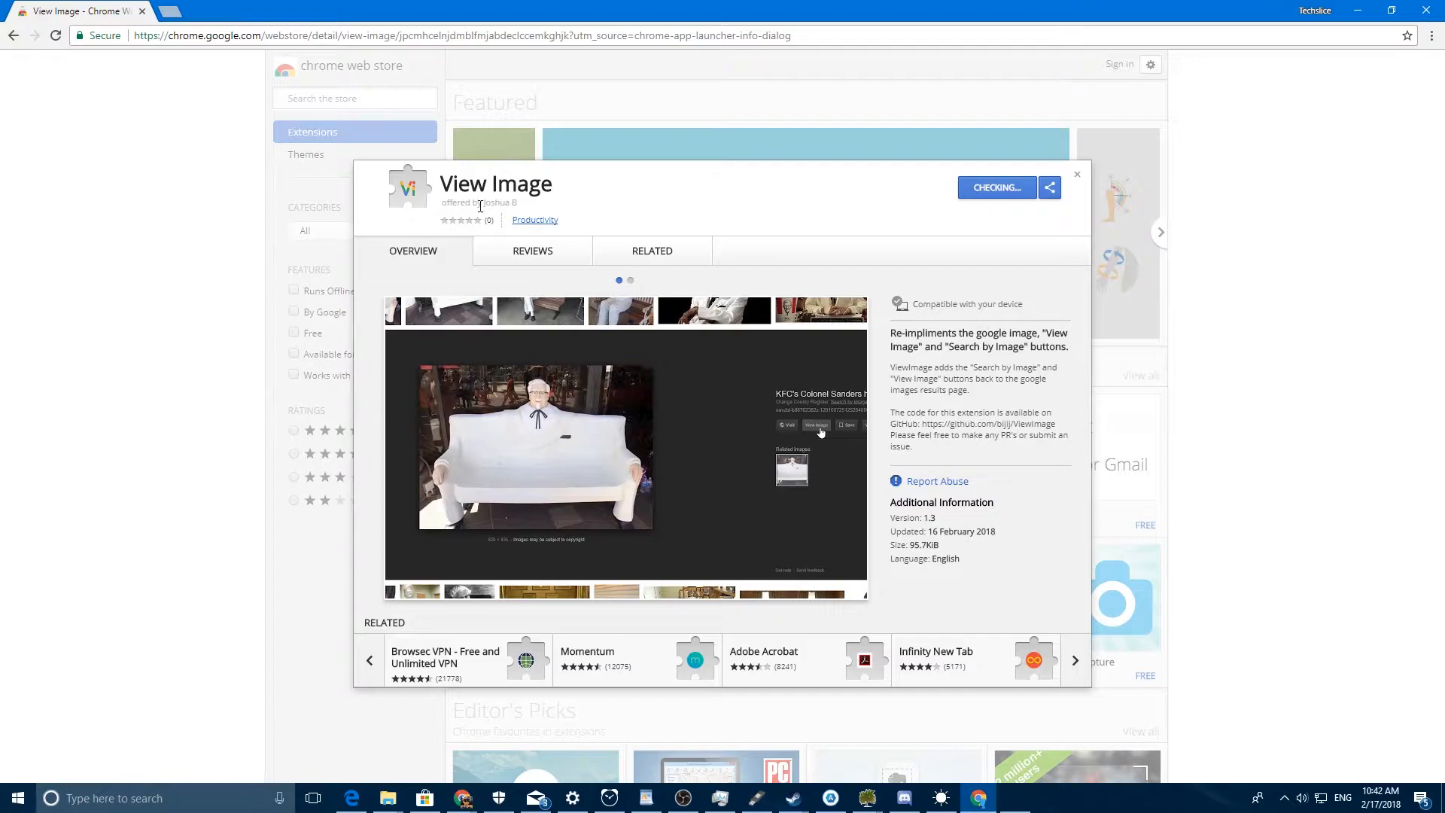
pyautogui.click(995, 188)
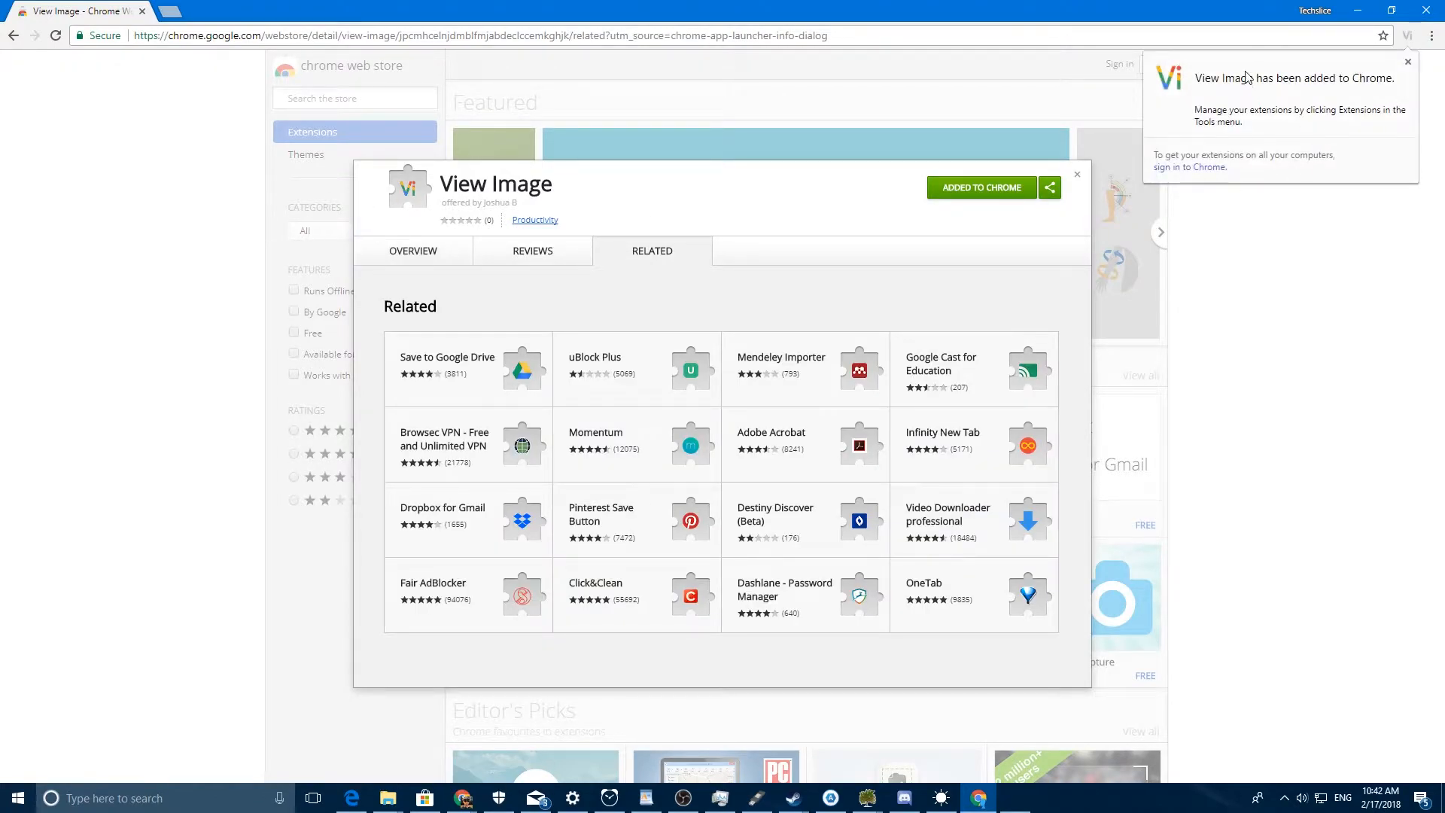
pyautogui.moveTo(1218, 112)
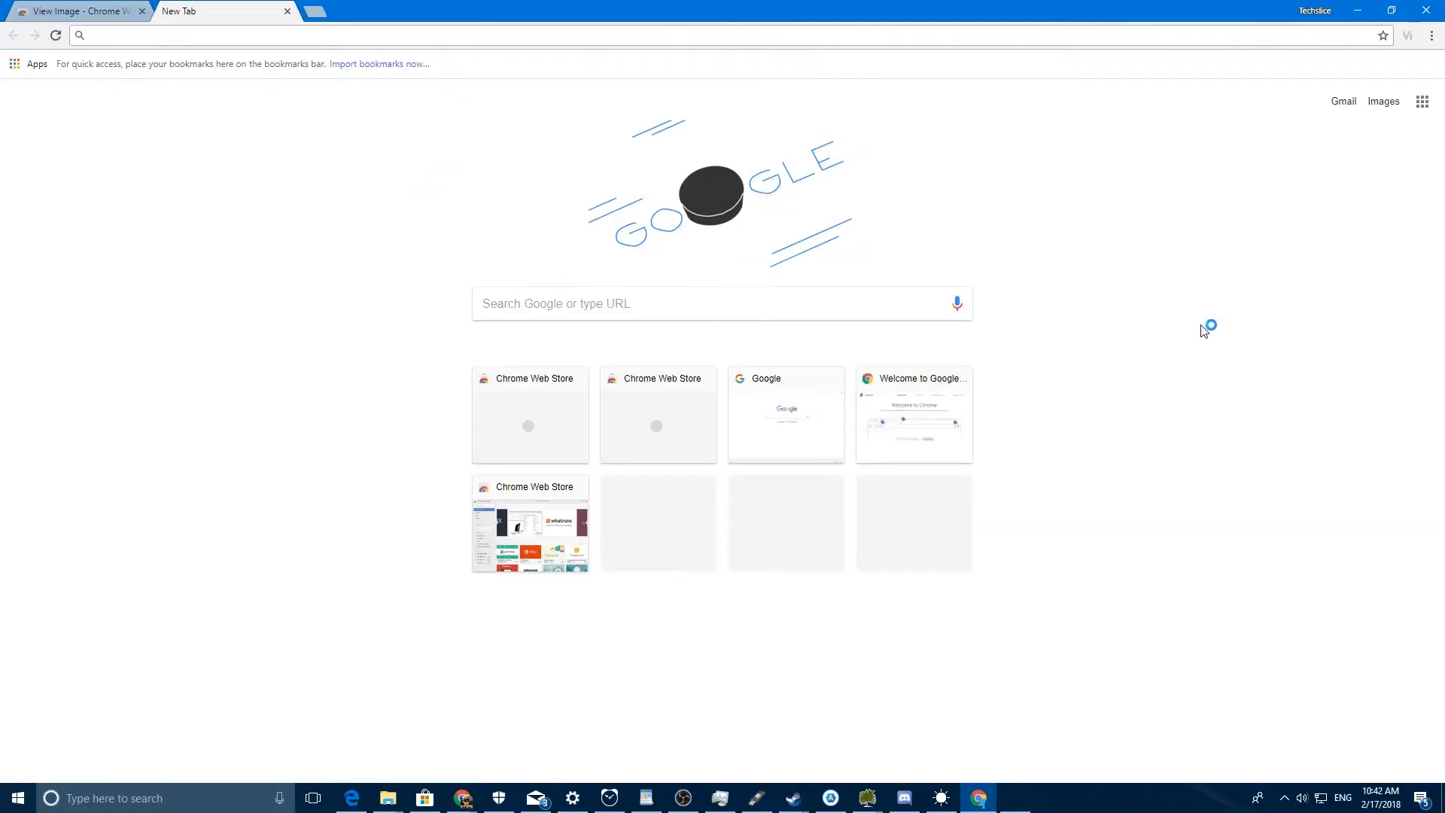
# Open Google Images, bring up the Bing logo results, then search for 'house'.
pyautogui.write('images.google.com/?gws_rd=ssl')
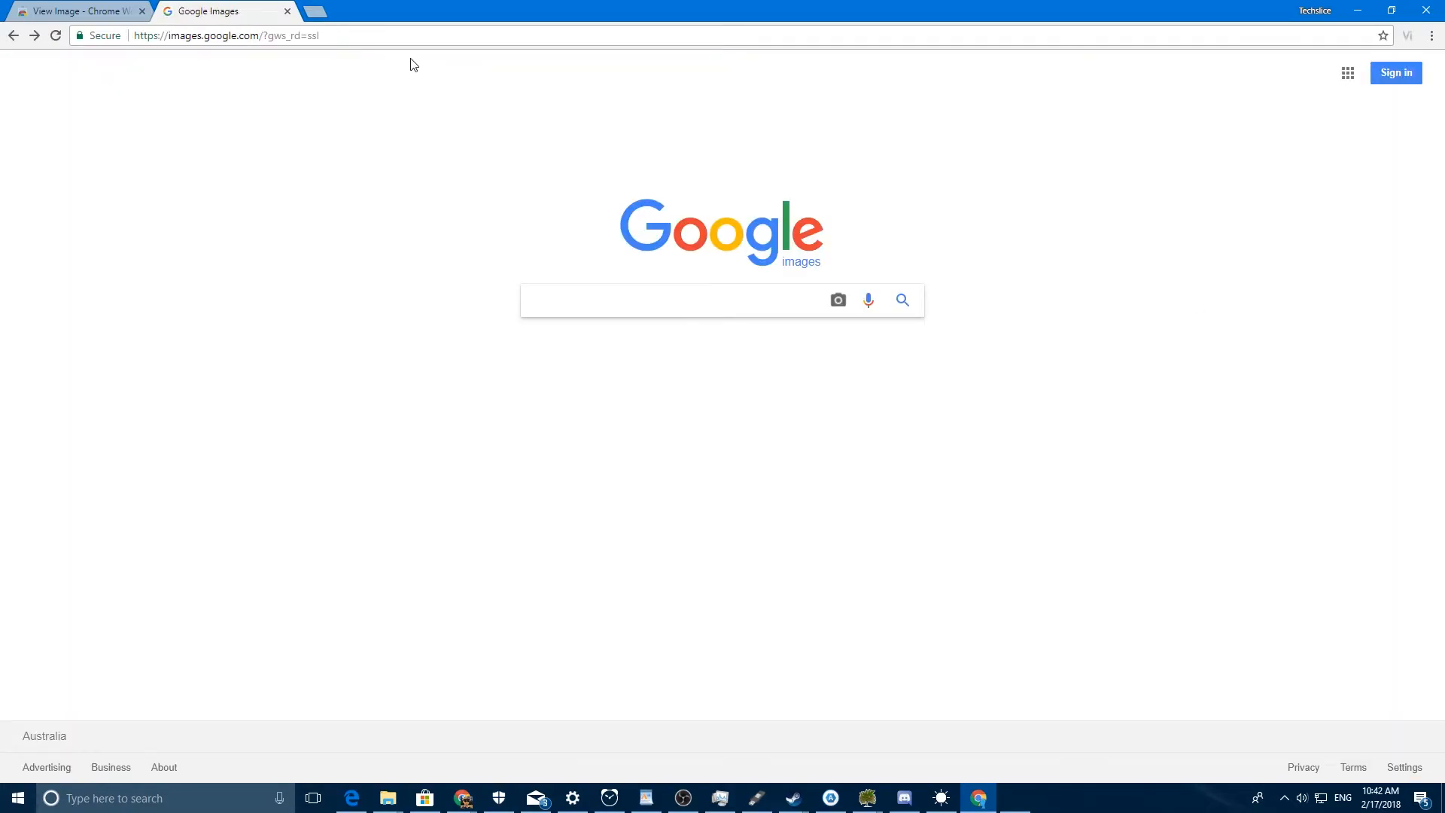
pyautogui.moveTo(428, 266)
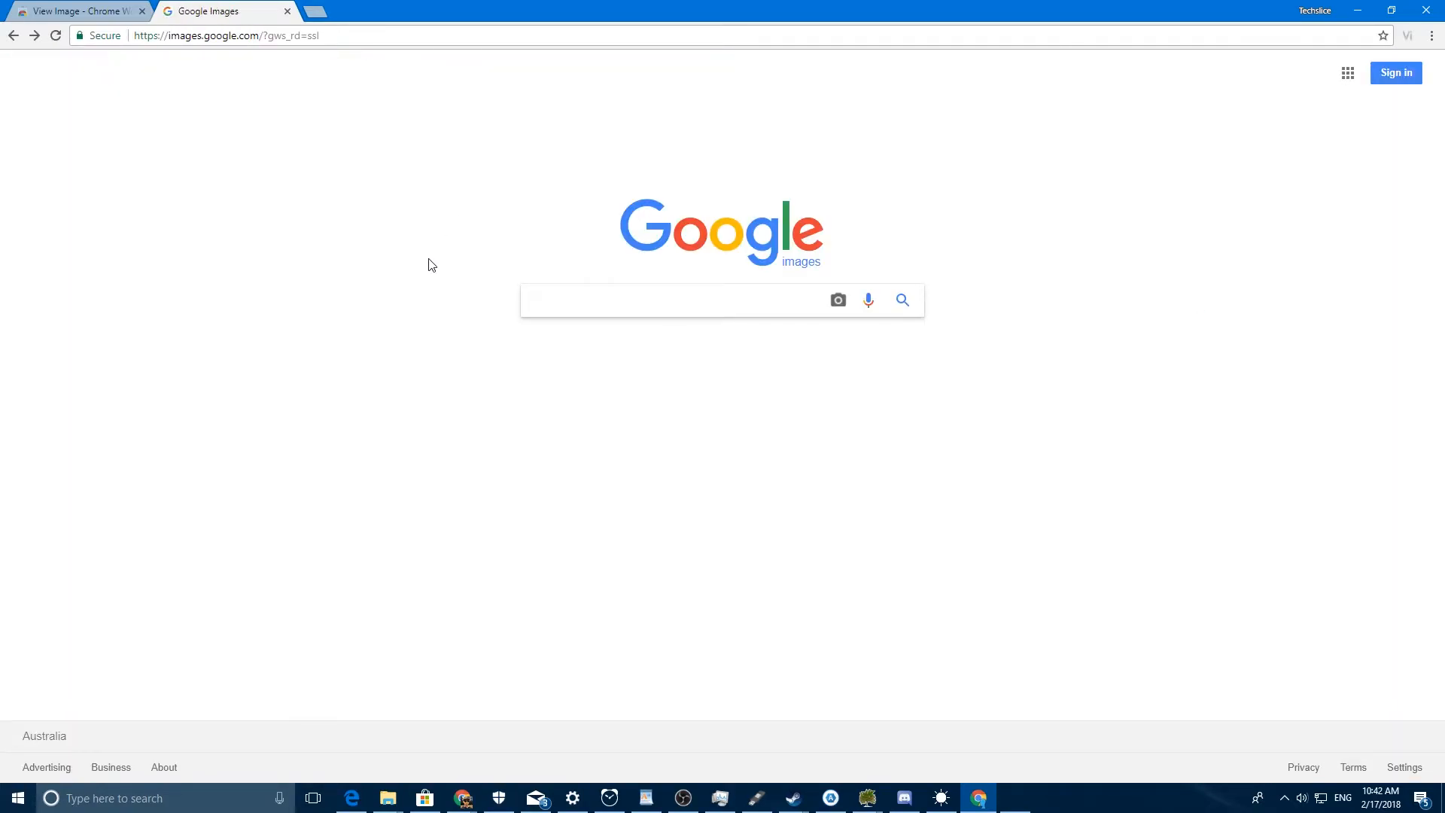
pyautogui.click(673, 299)
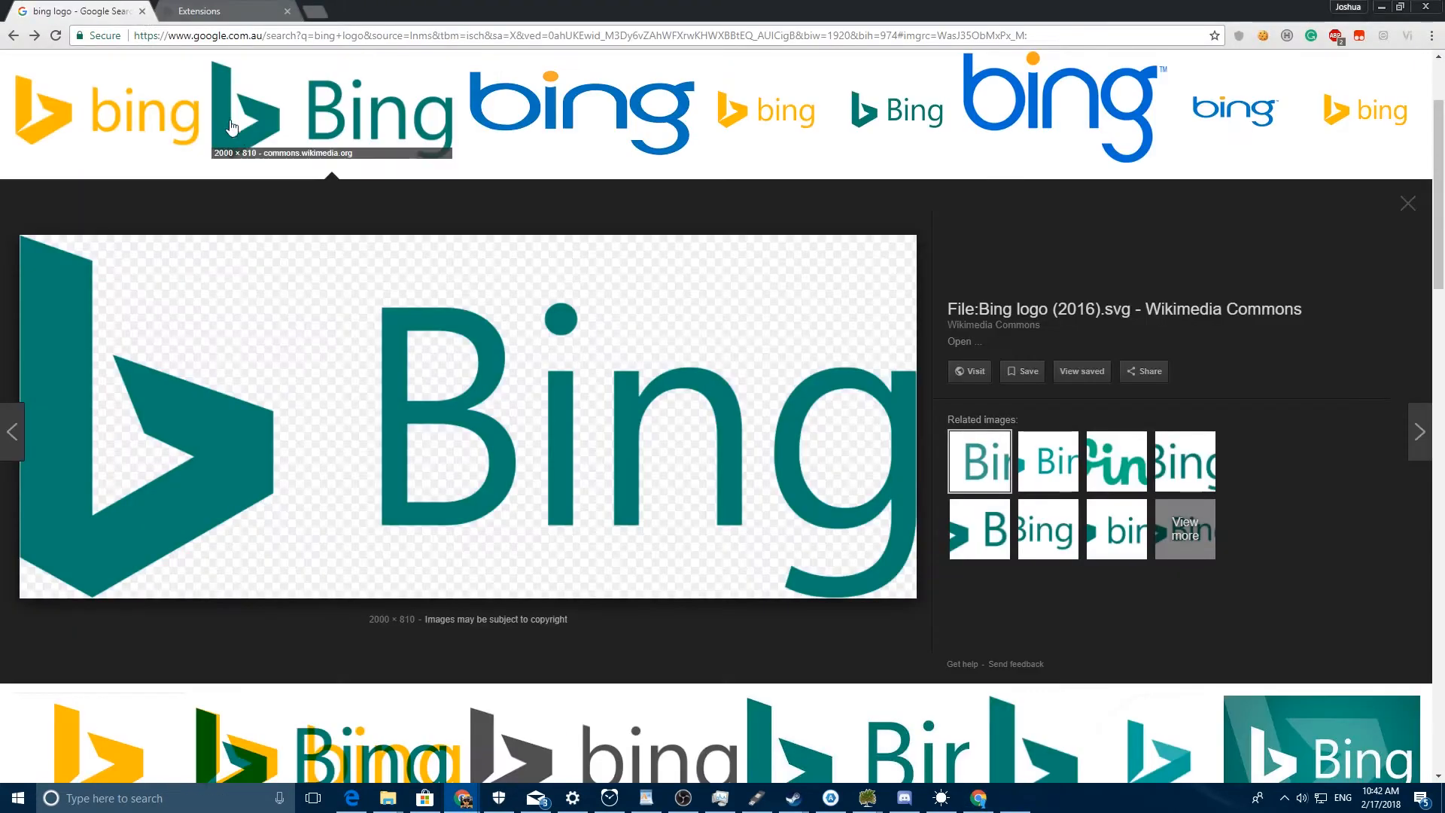
pyautogui.scroll(3)
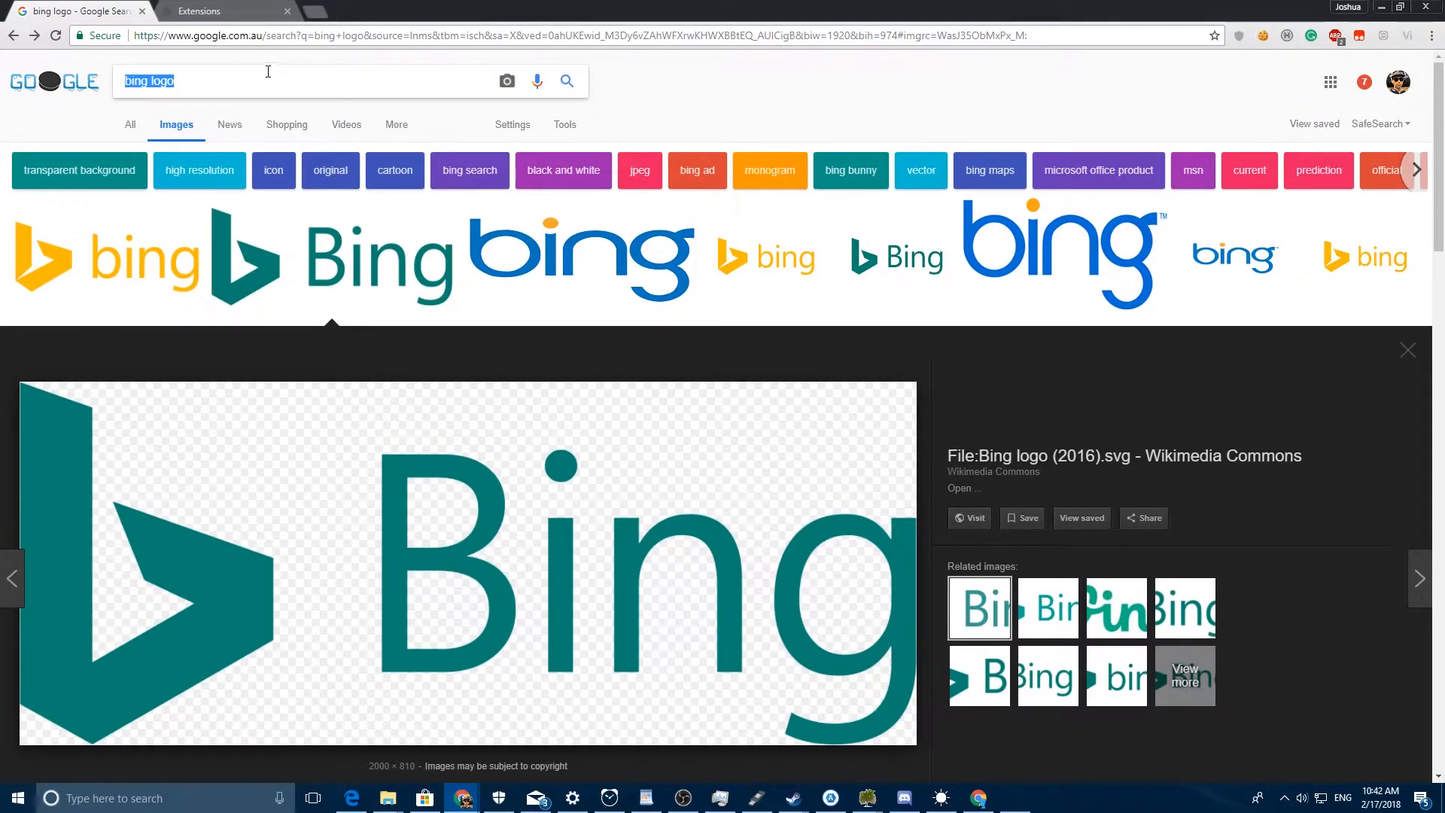
pyautogui.write('house')
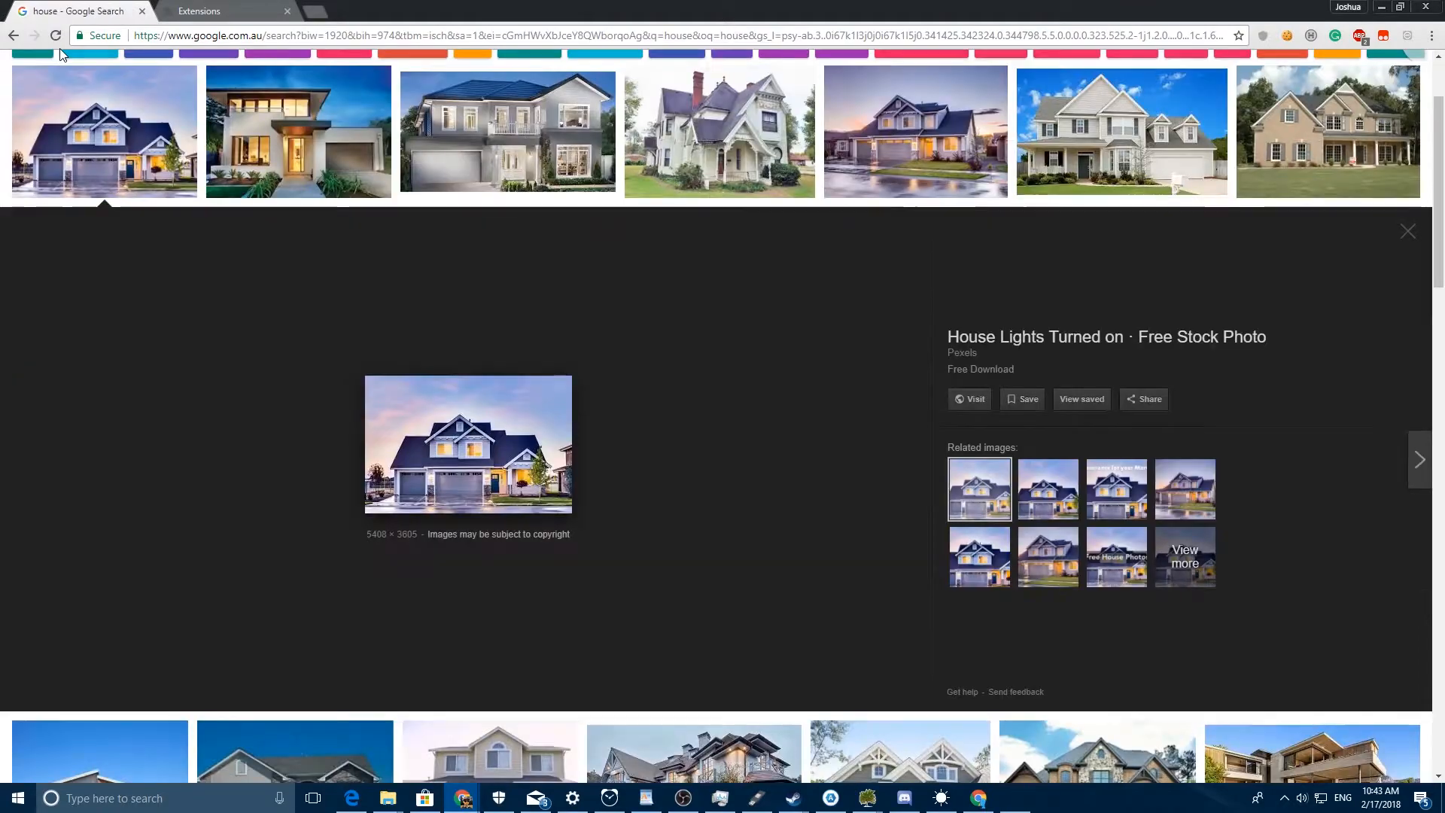
pyautogui.moveTo(201, 771)
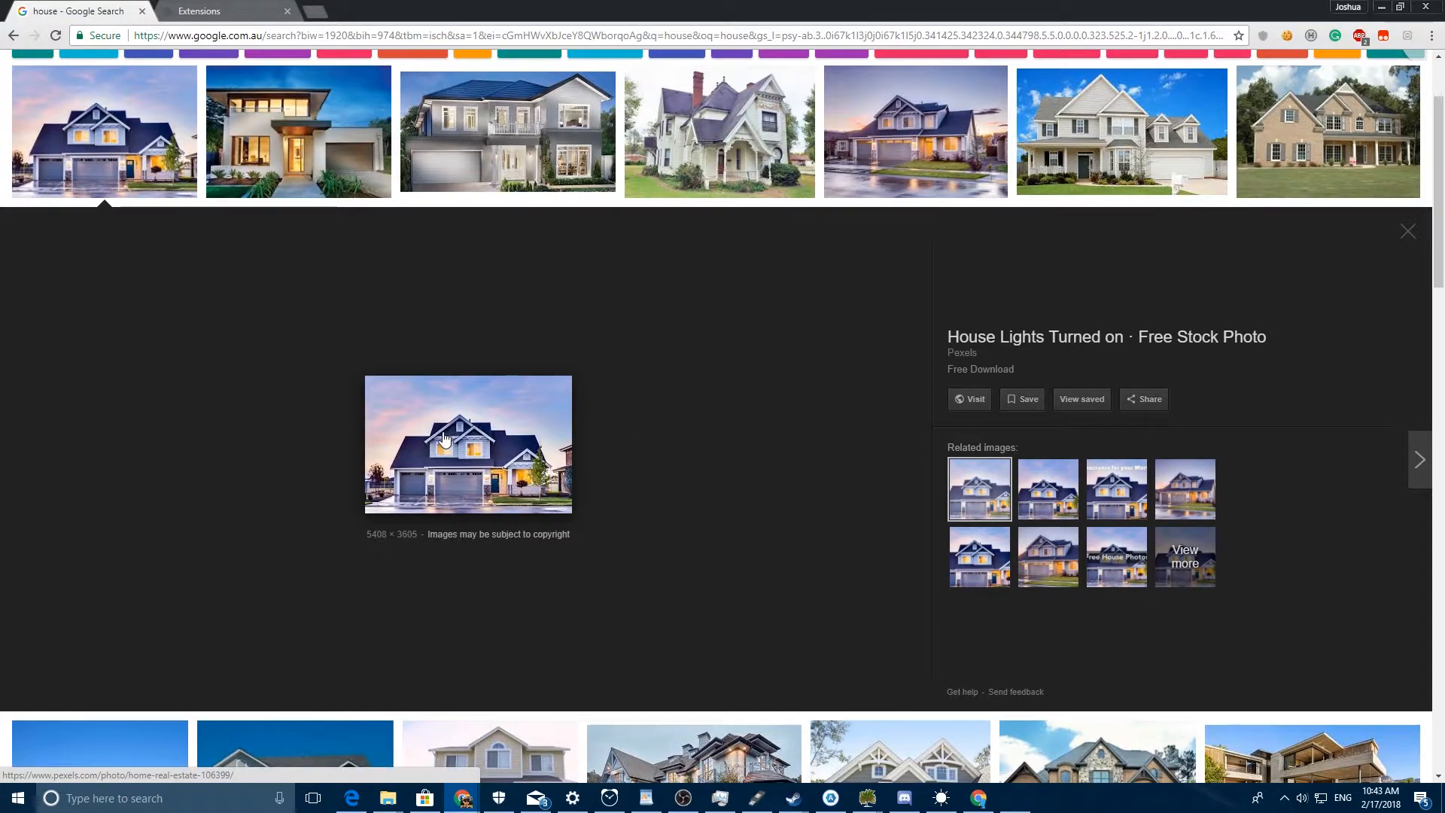
# Open the house preview in a new tab and save it to Desktop as download.jpg.
pyautogui.rightClick(468, 442)
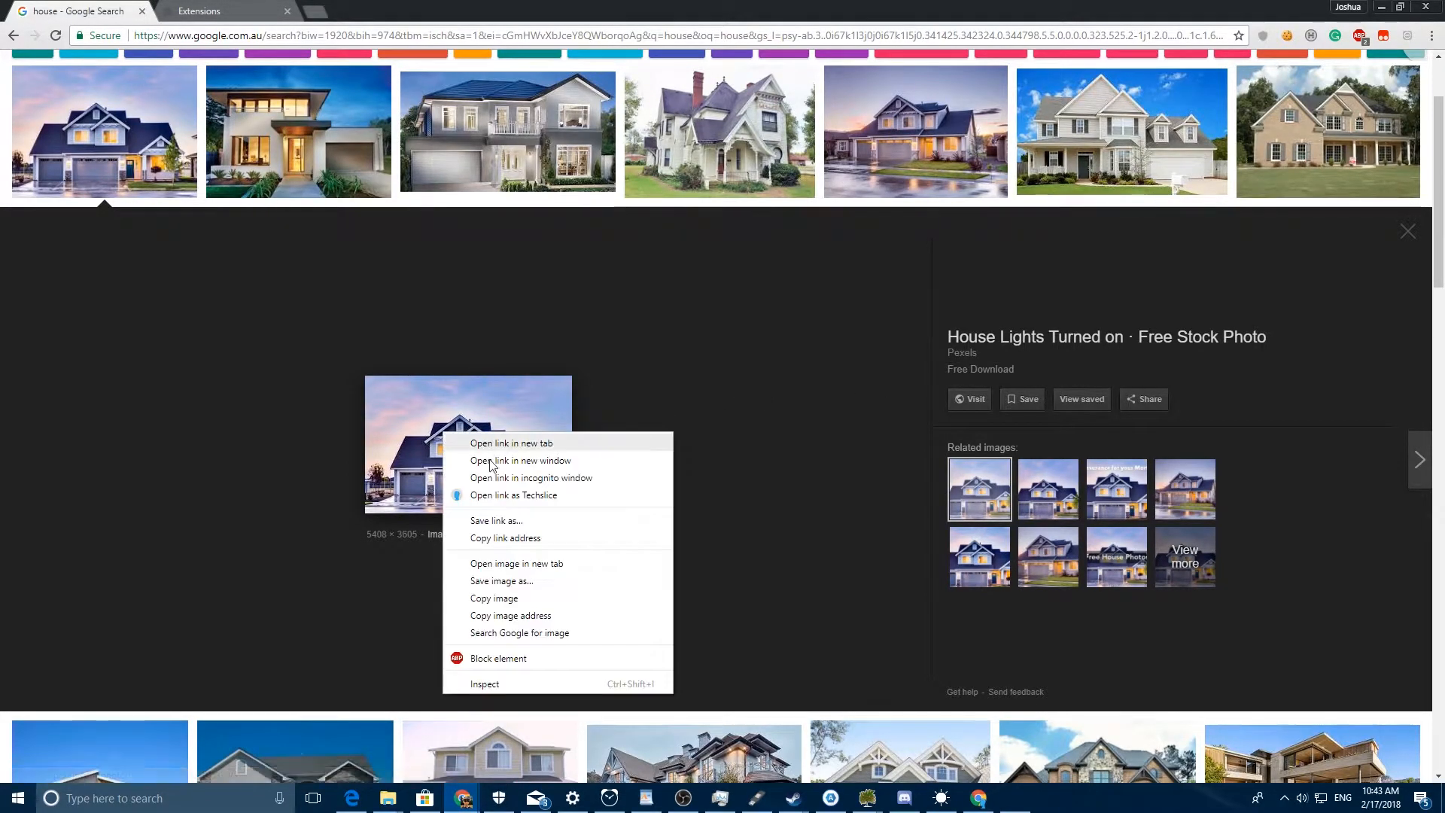
pyautogui.moveTo(550, 569)
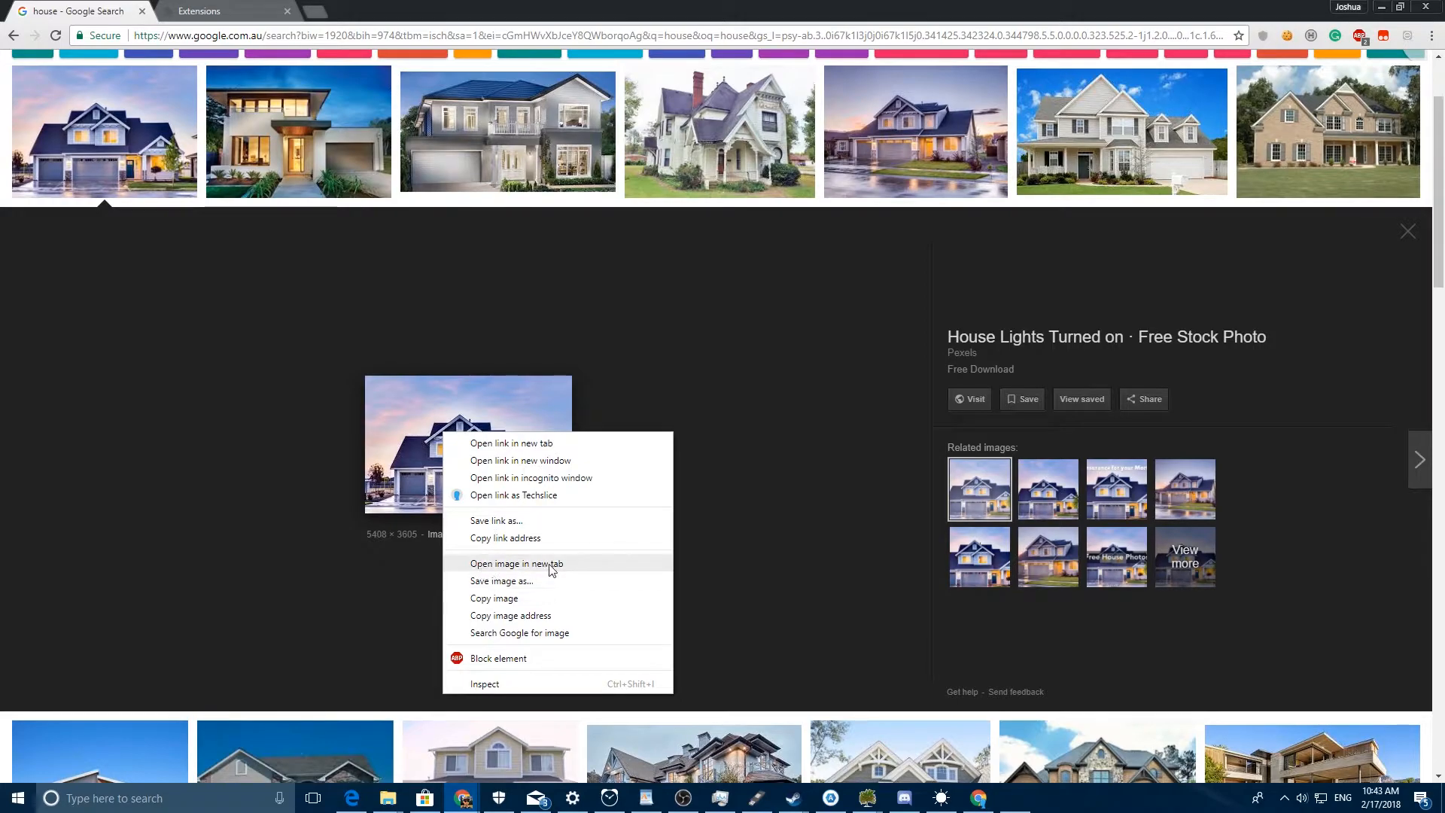
pyautogui.click(516, 563)
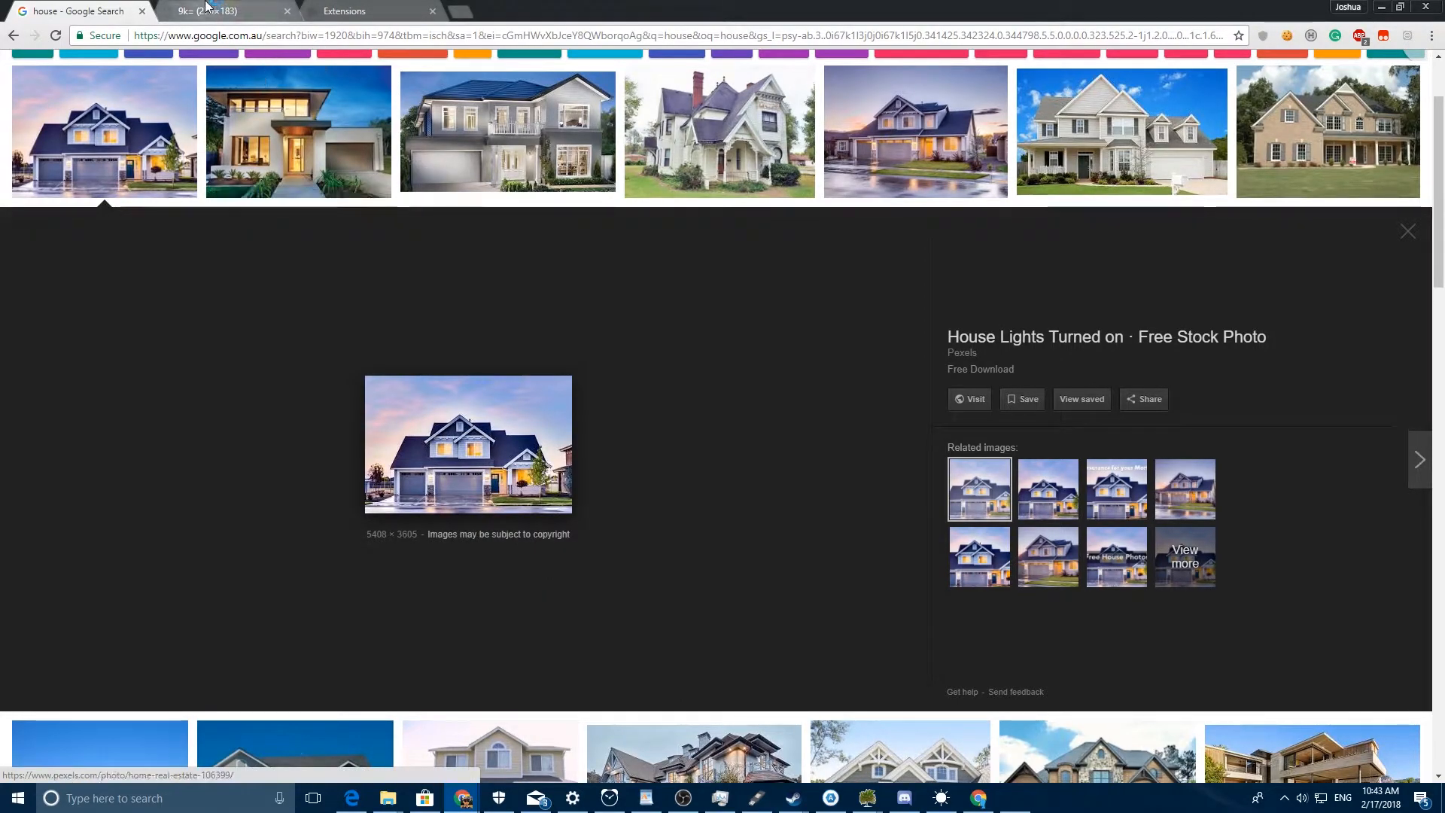
pyautogui.rightClick(723, 415)
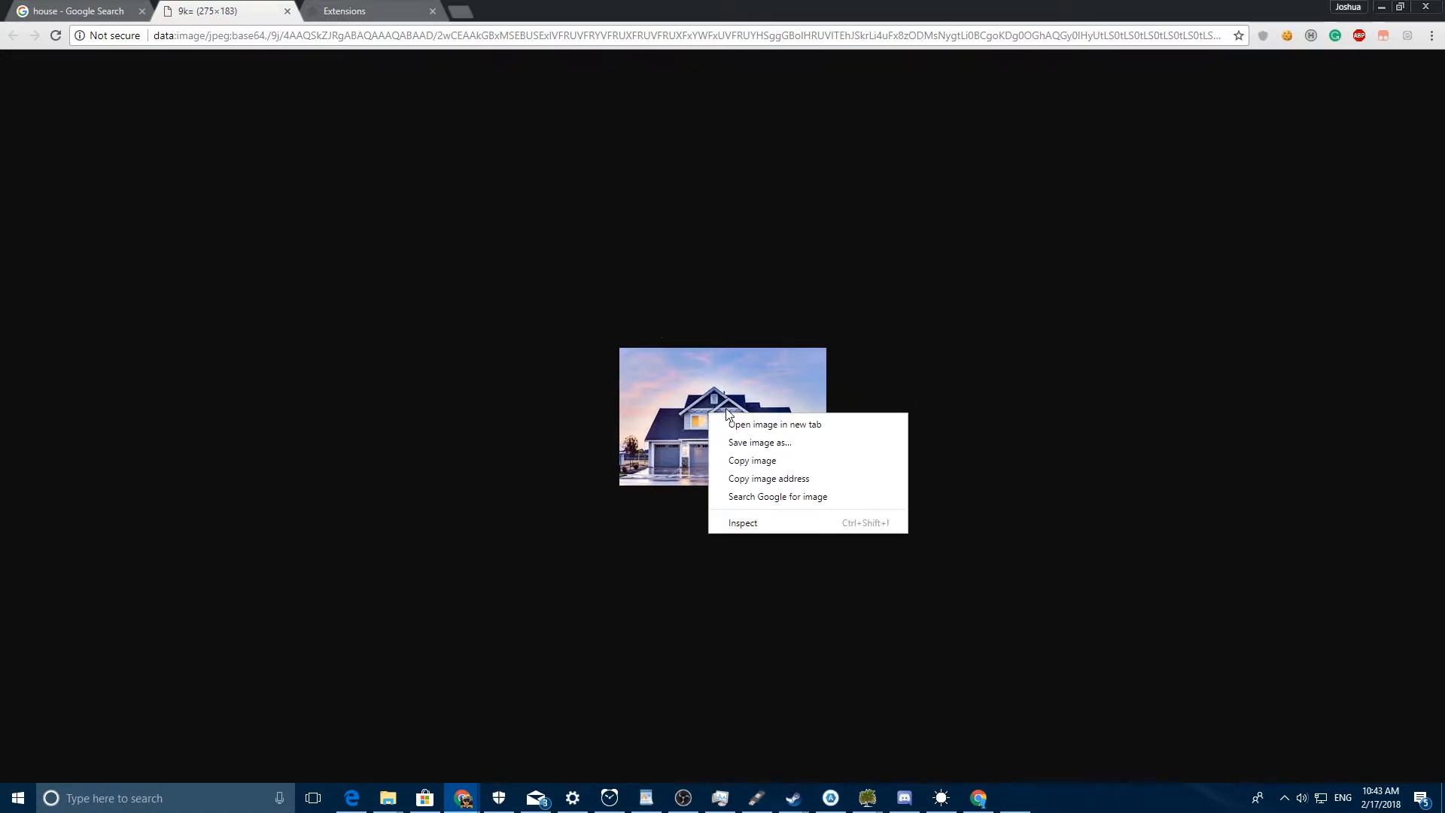
pyautogui.click(760, 443)
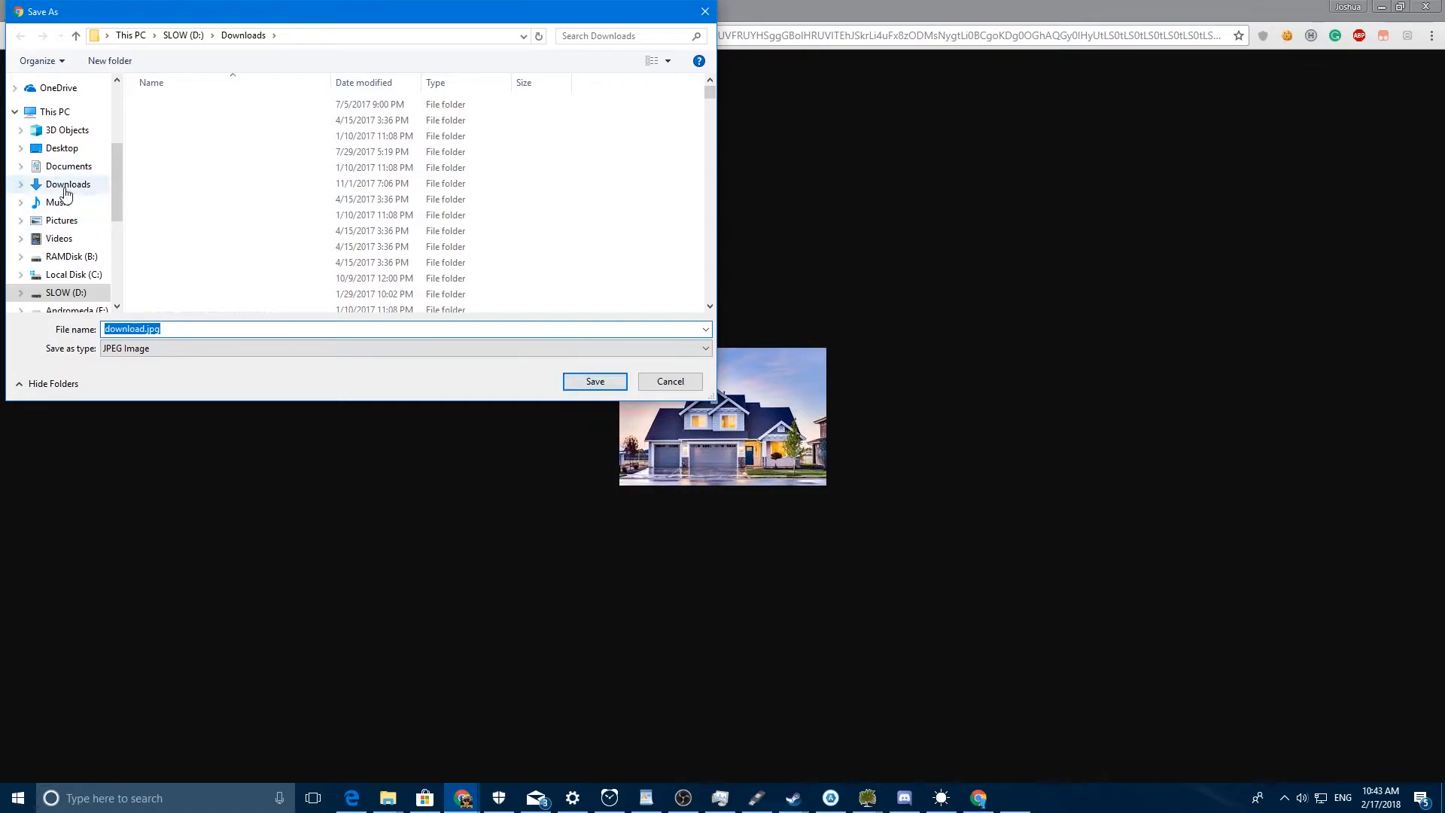
pyautogui.click(62, 149)
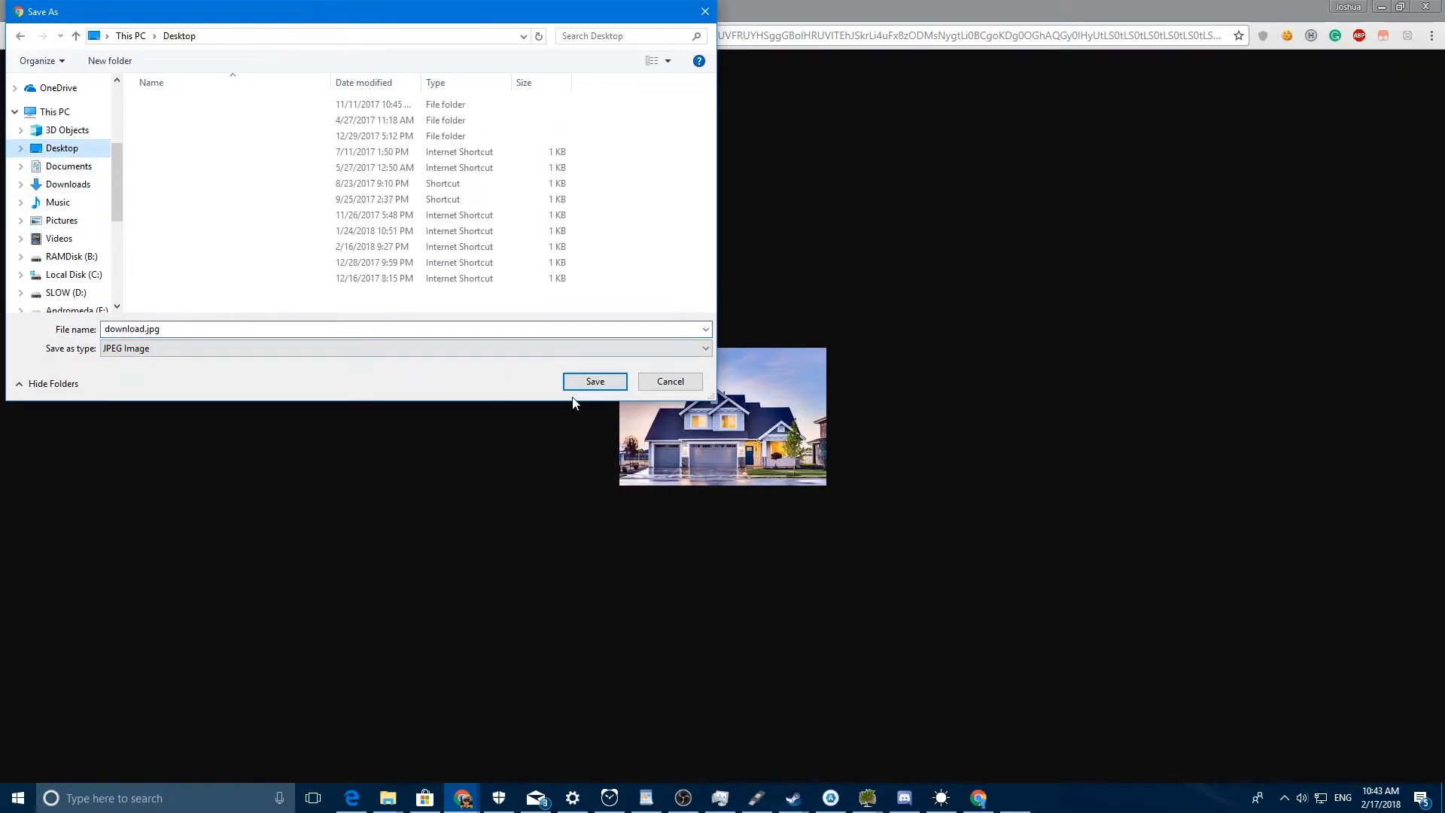
pyautogui.click(594, 381)
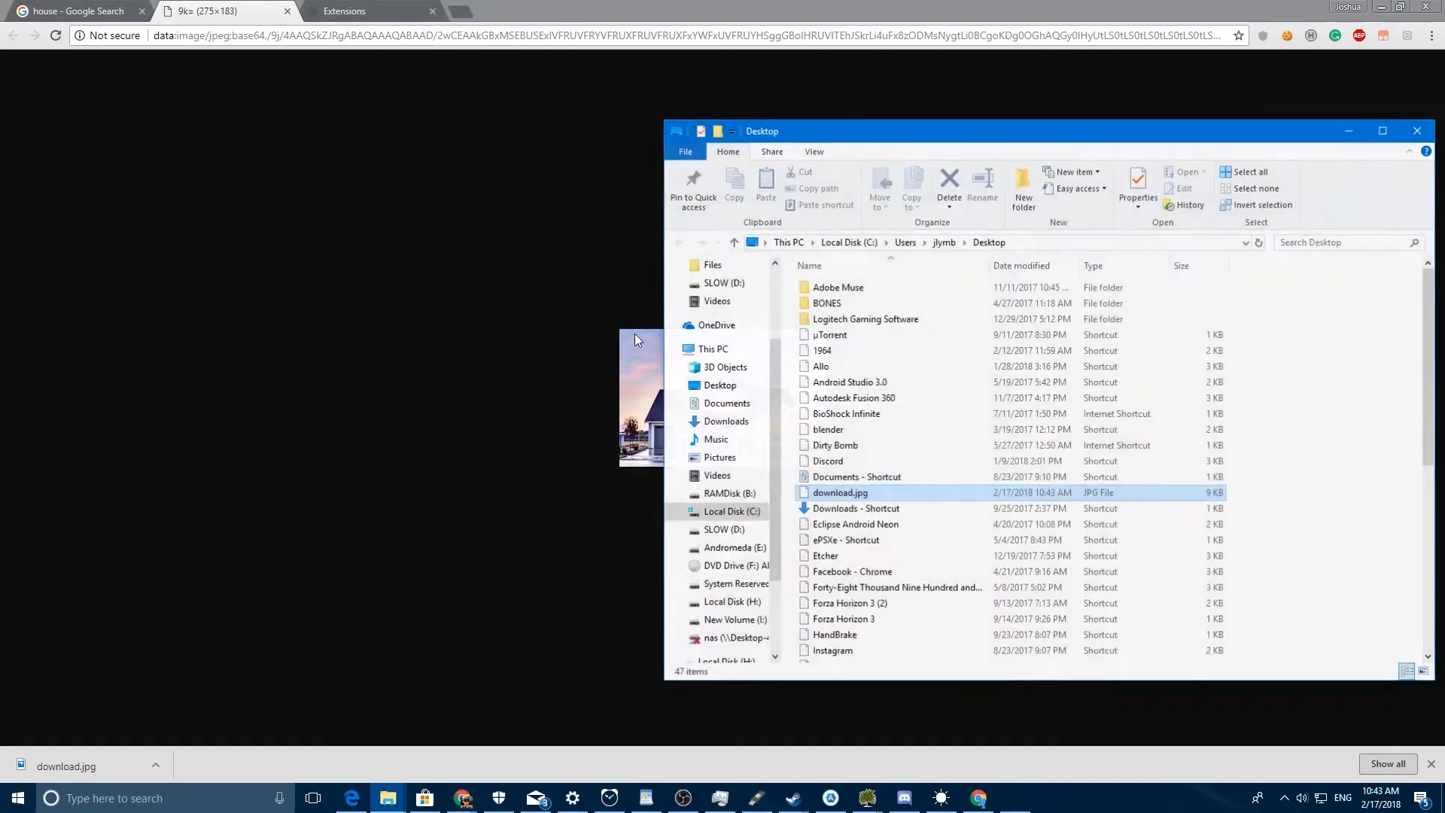
# Open the Properties of download.jpg on the Desktop.
pyautogui.rightClick(840, 493)
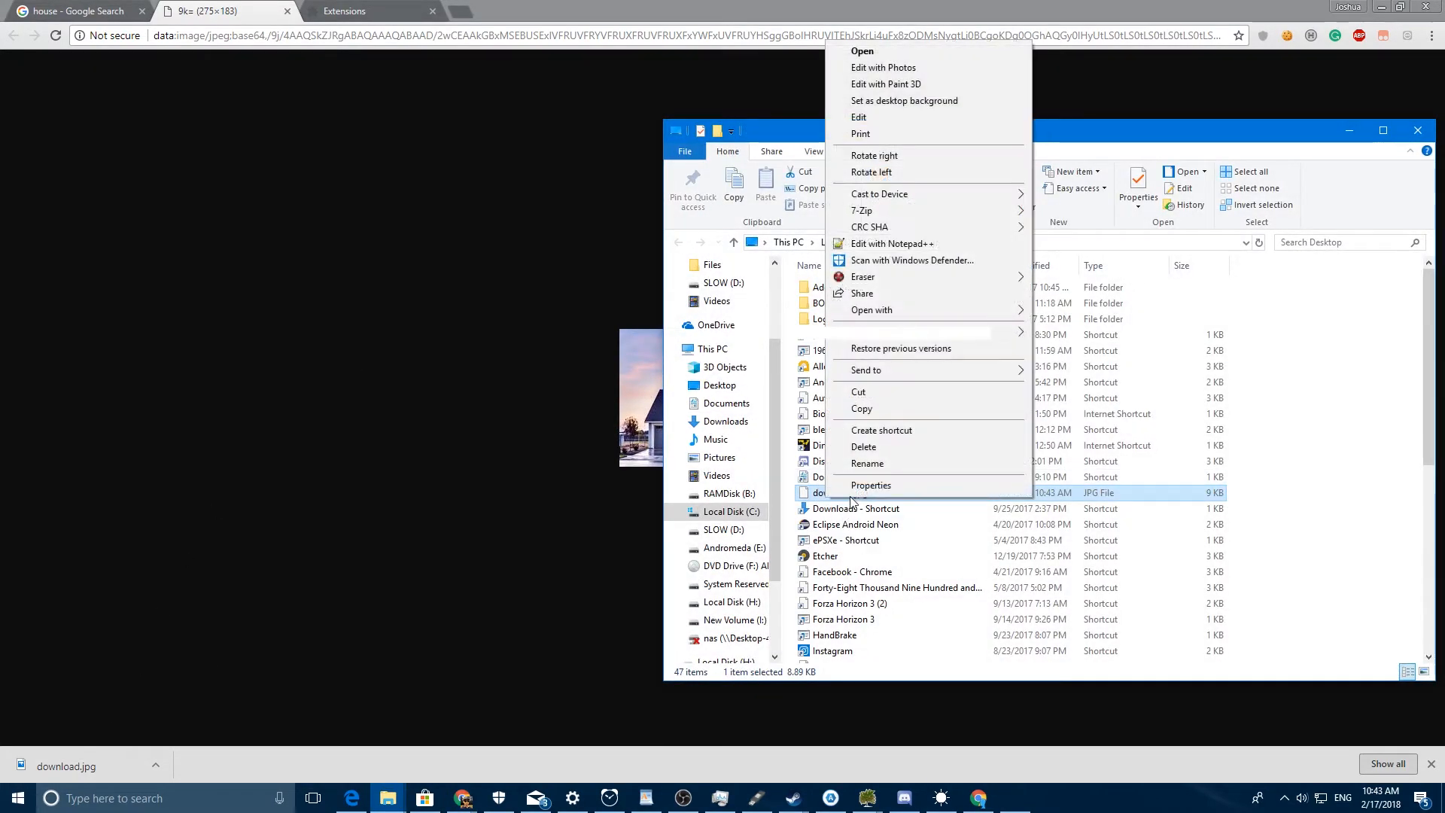
pyautogui.click(870, 485)
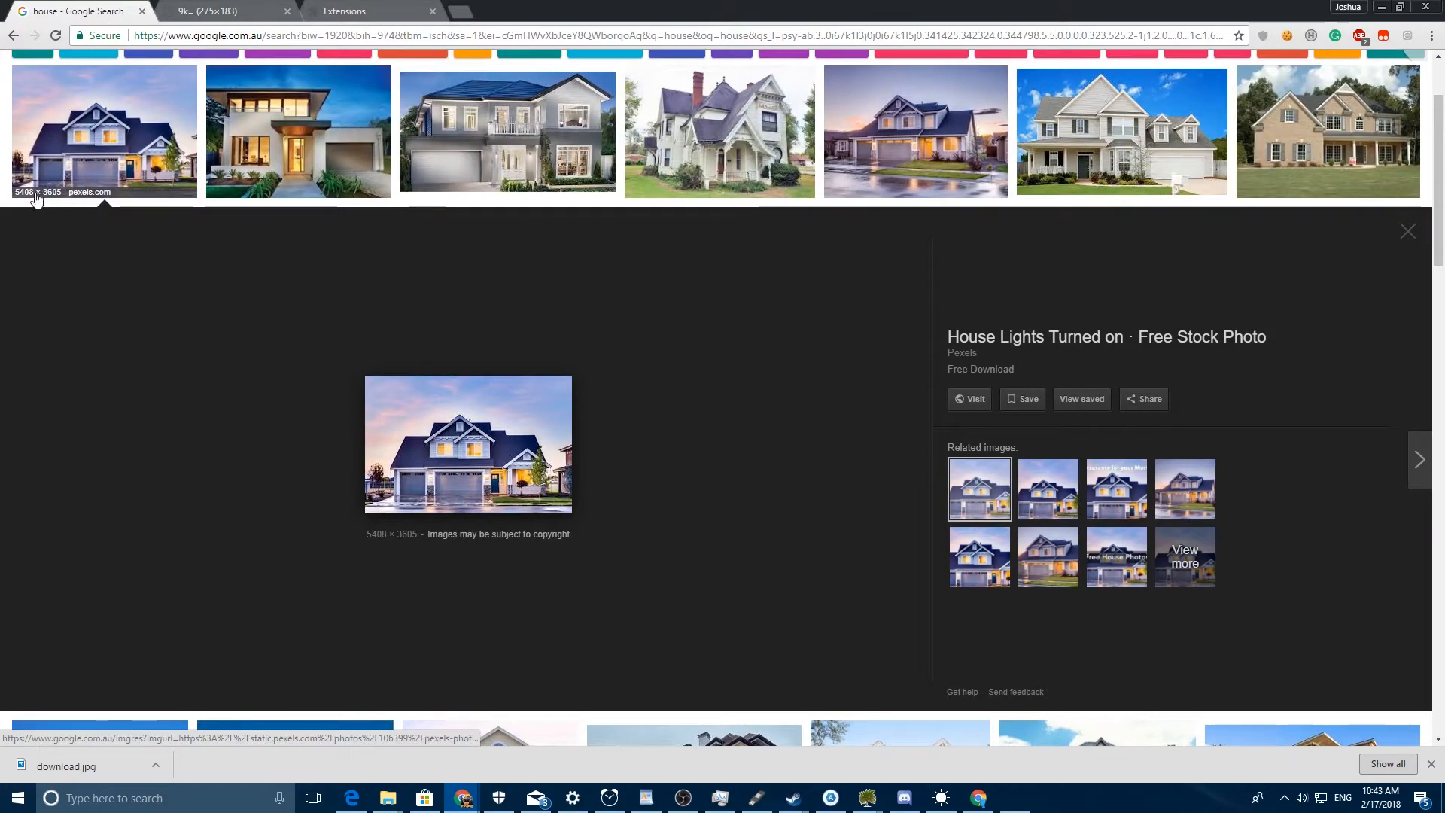
pyautogui.moveTo(298, 131)
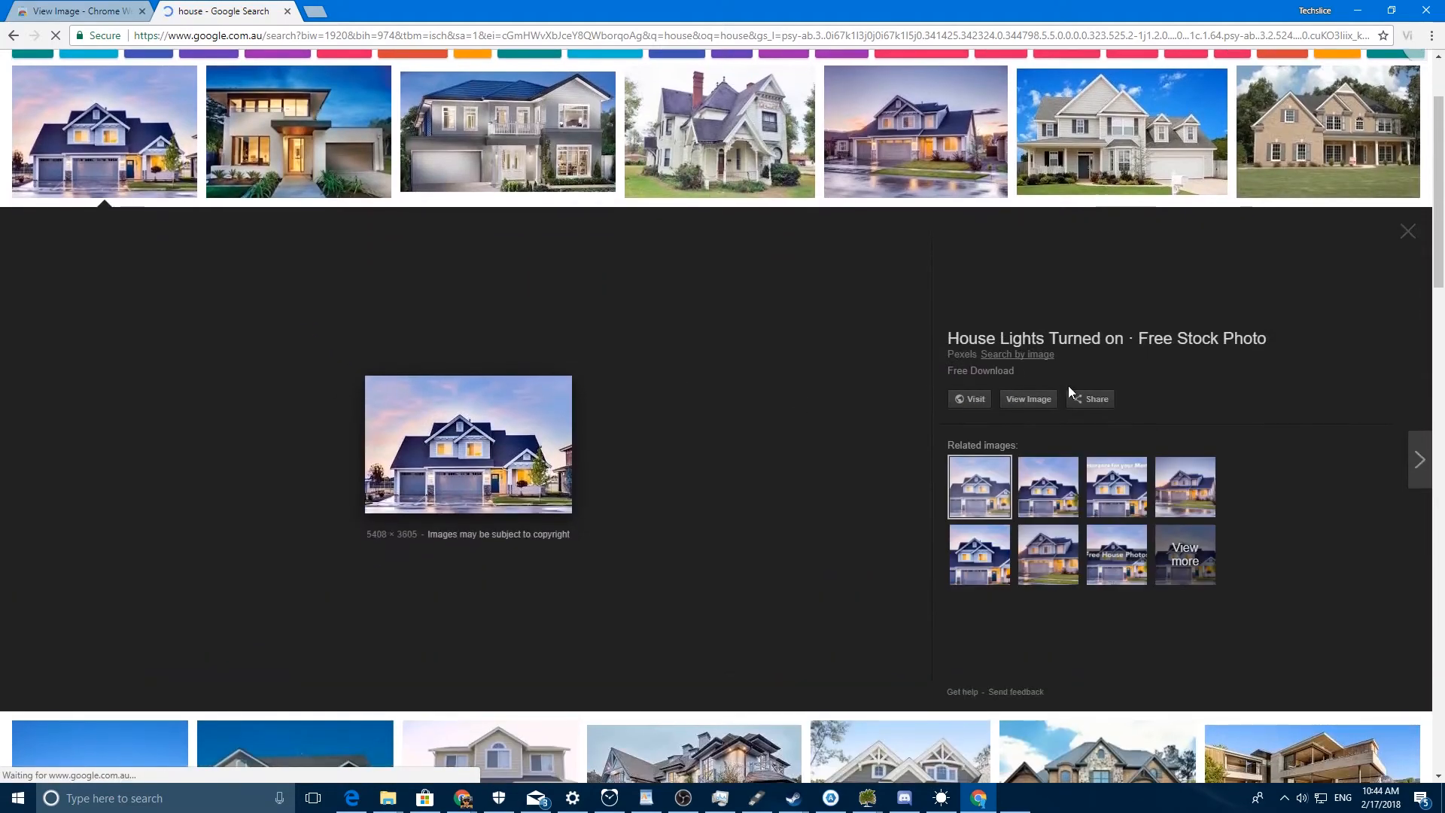
# Open the full-resolution house photo via View Image and show its download in folder.
pyautogui.click(1026, 398)
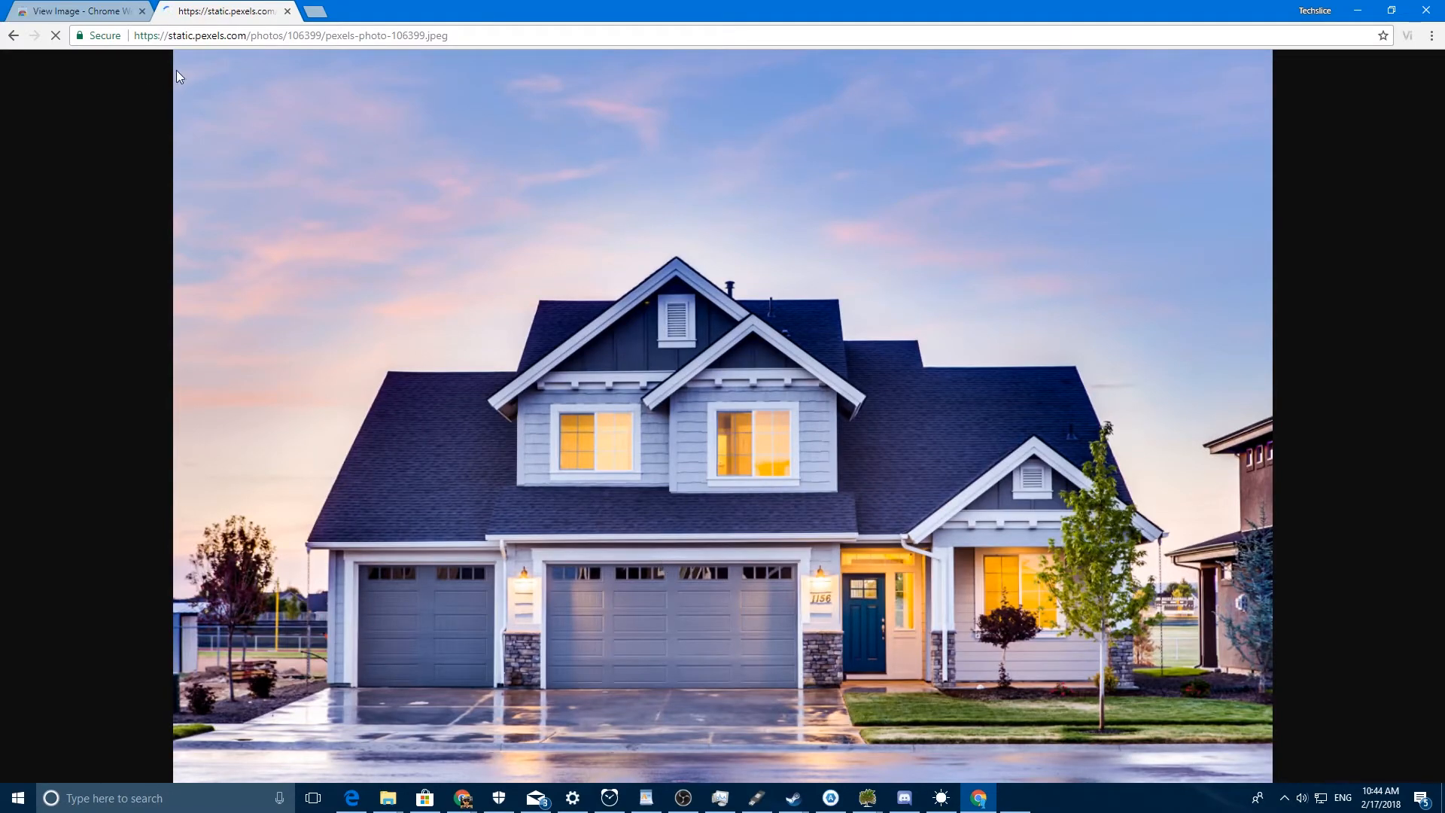
pyautogui.moveTo(460, 190)
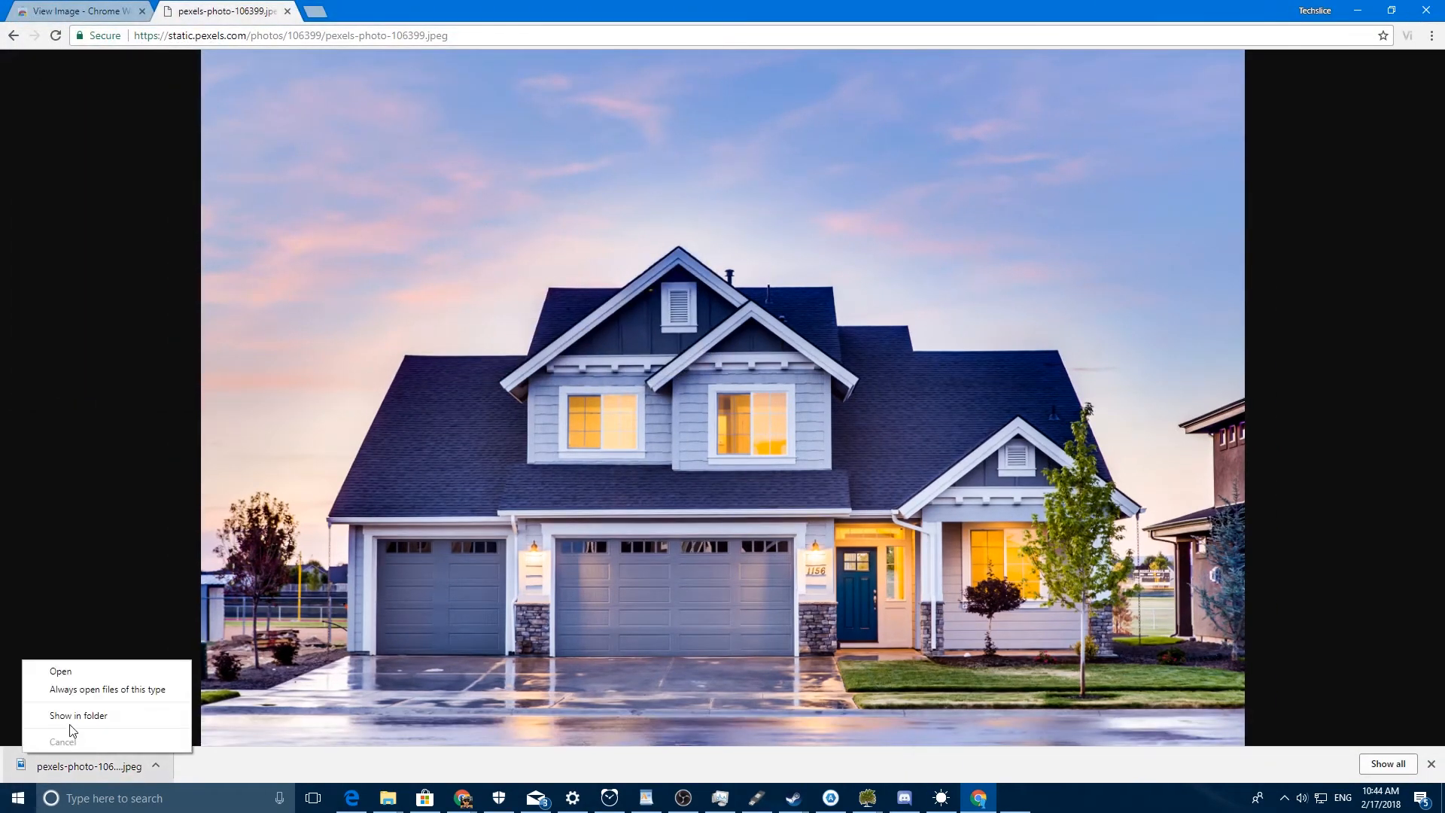
pyautogui.click(78, 718)
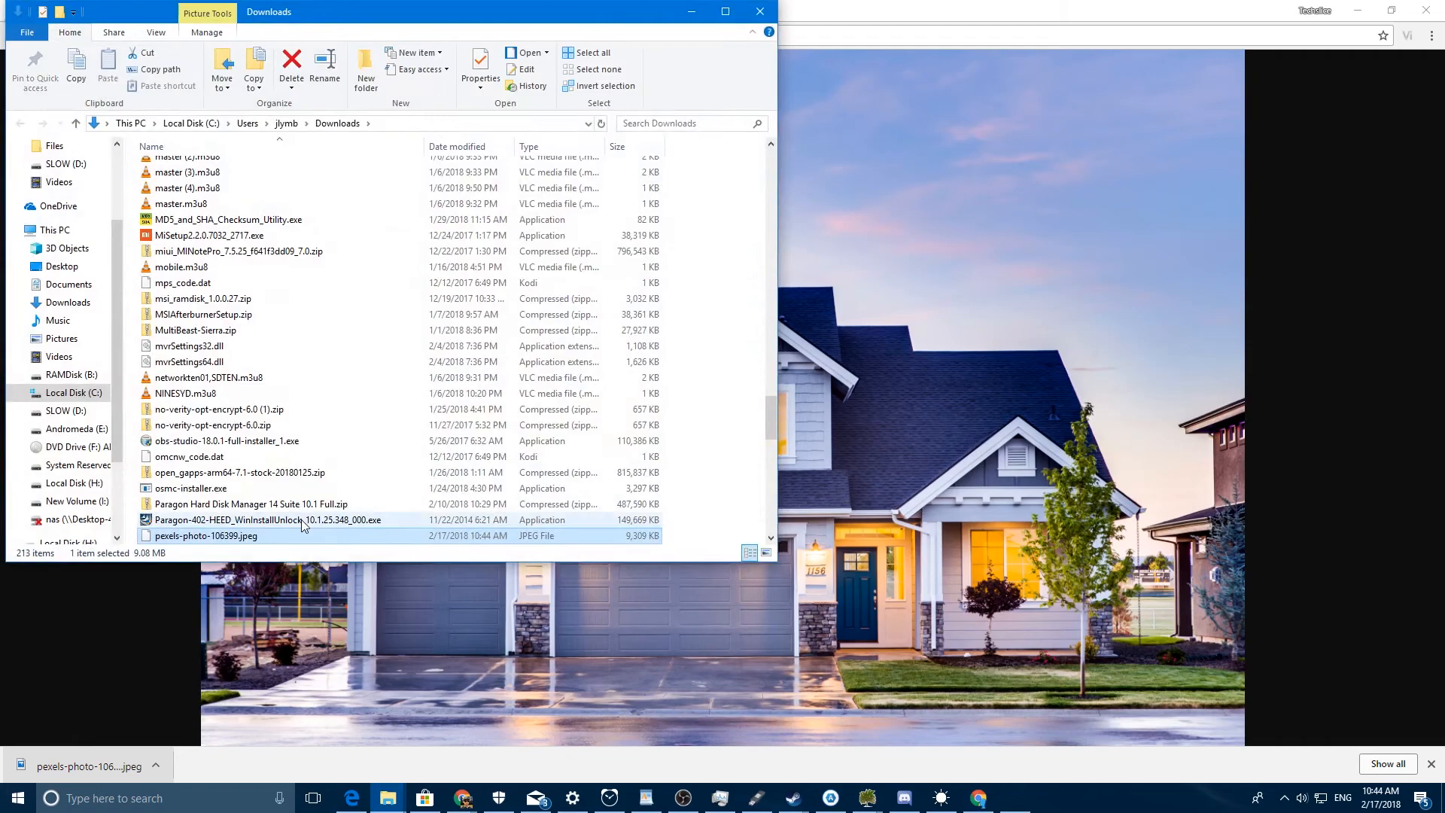
# Check pexels-photo-106399.jpeg Properties, confirming 5408 × 3605 dimensions, then close.
pyautogui.rightClick(208, 535)
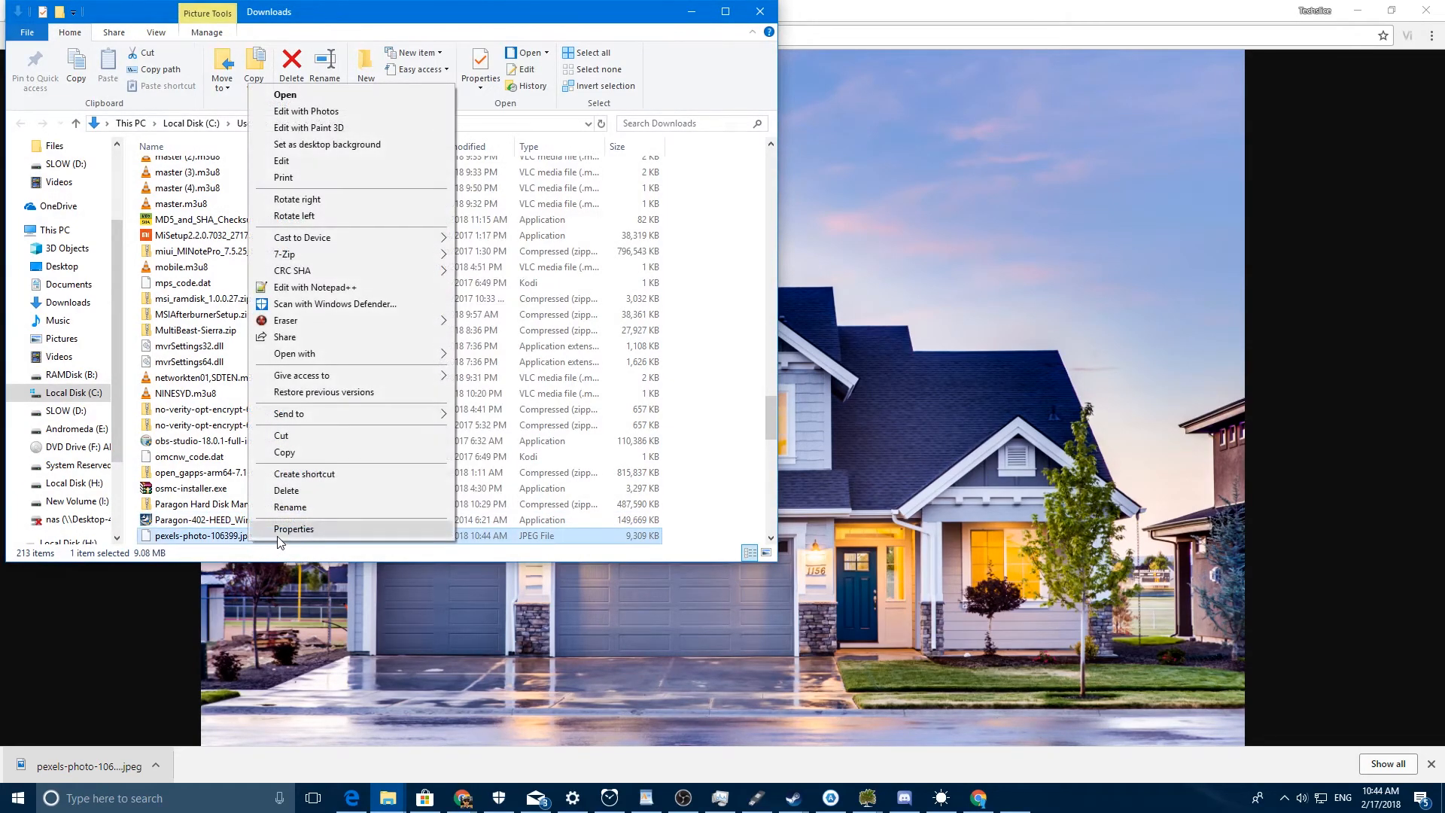
pyautogui.click(294, 528)
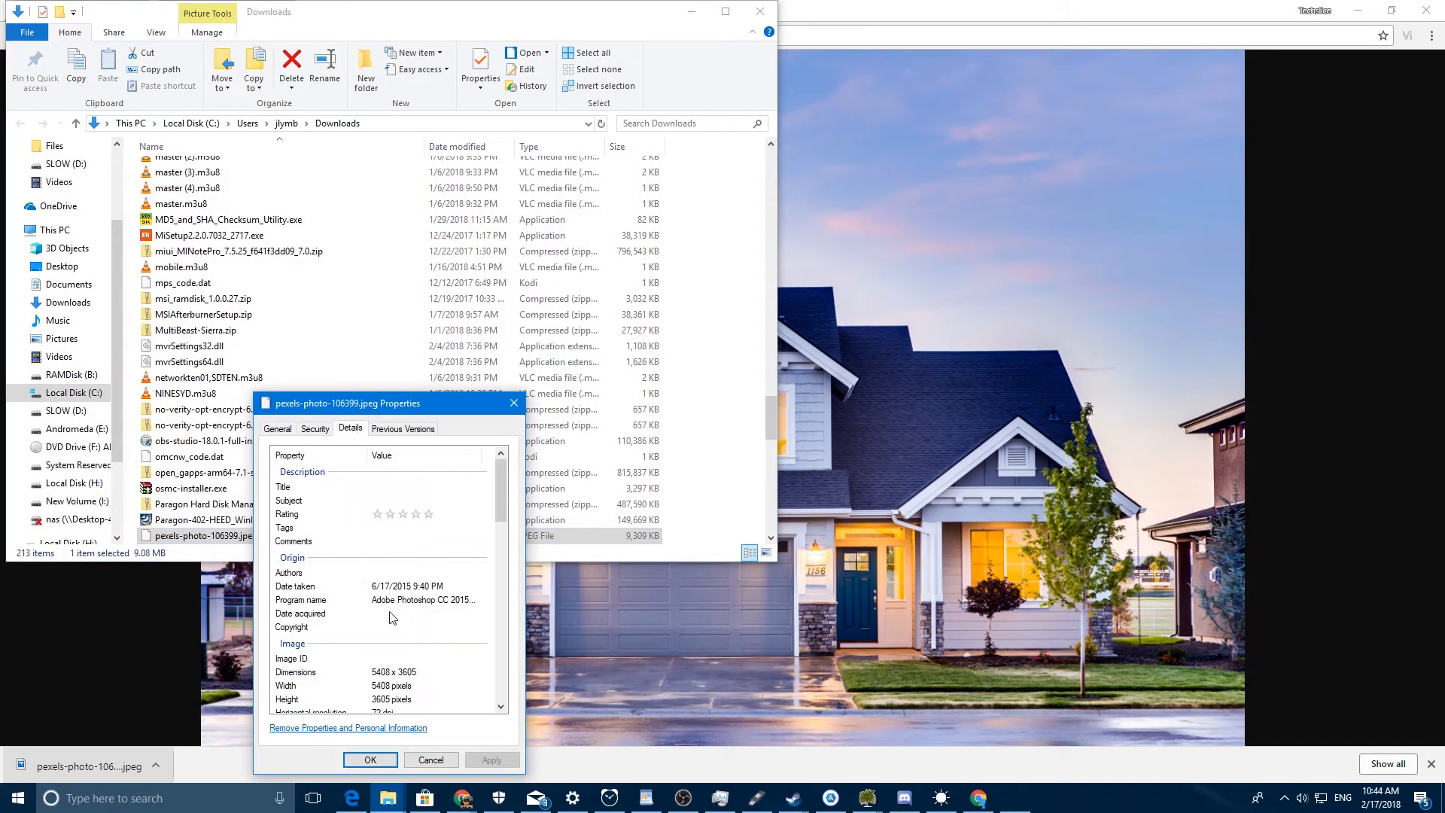
pyautogui.scroll(-3)
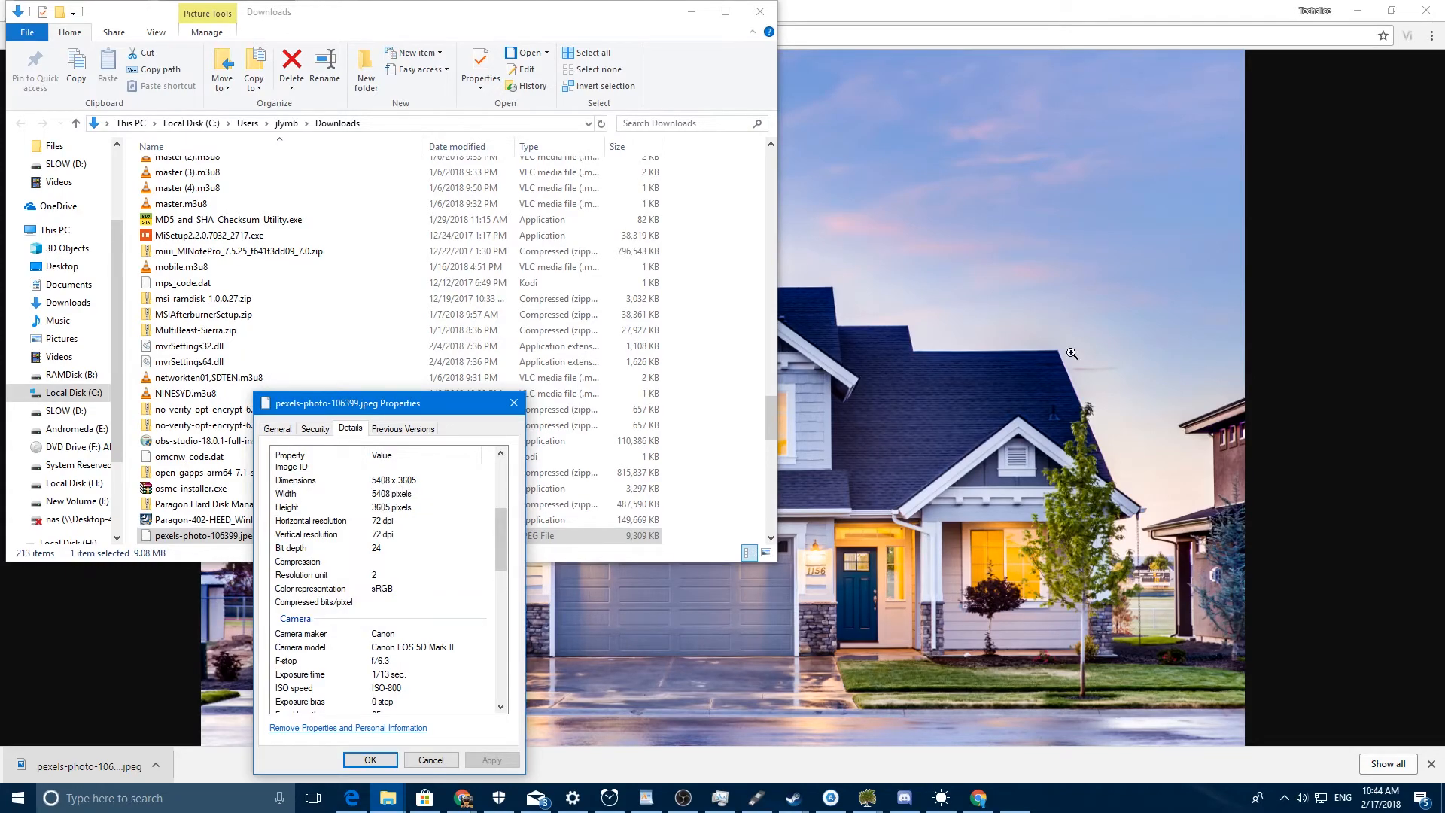
pyautogui.click(977, 798)
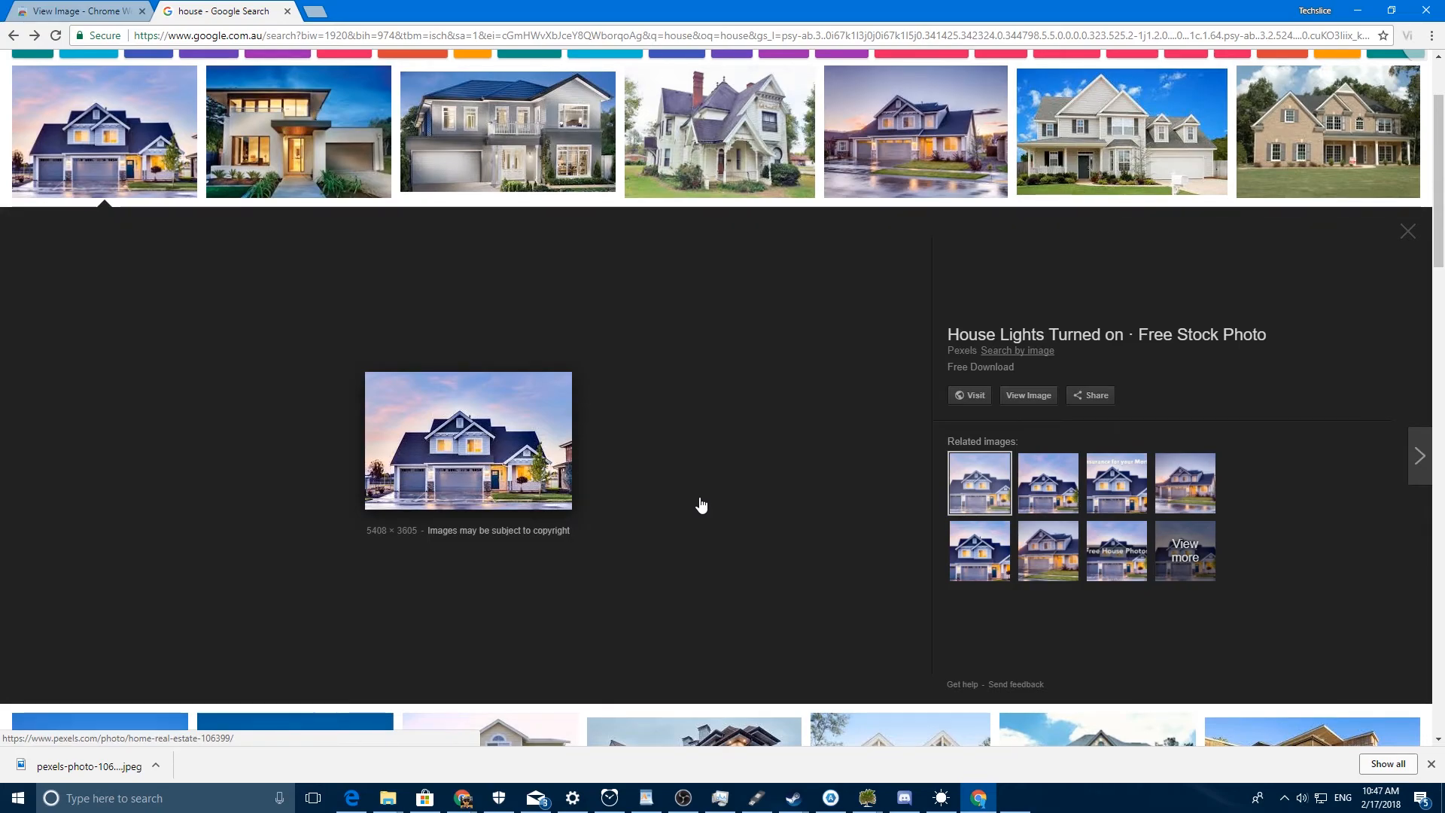
pyautogui.moveTo(828, 304)
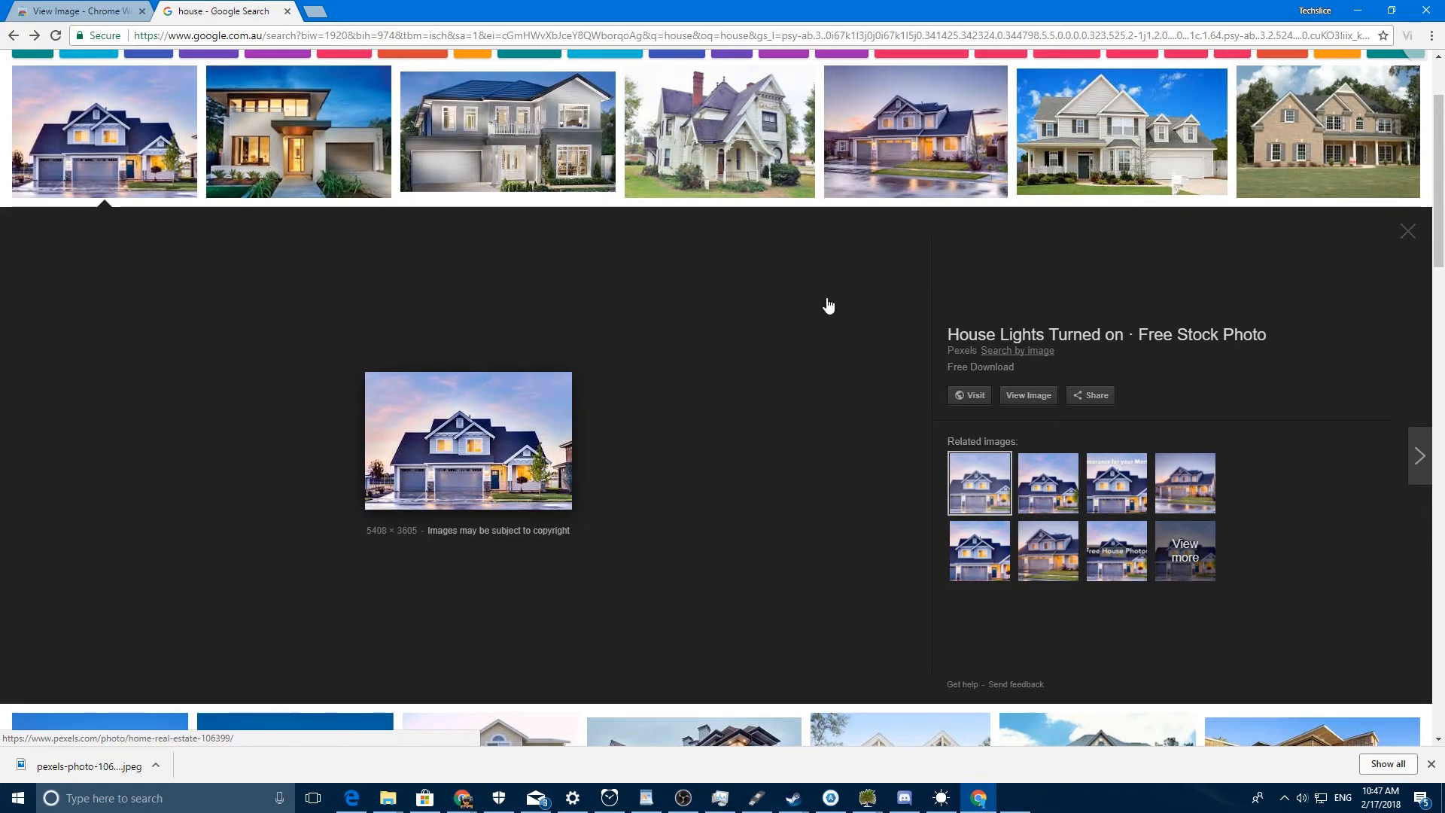
pyautogui.moveTo(636, 413)
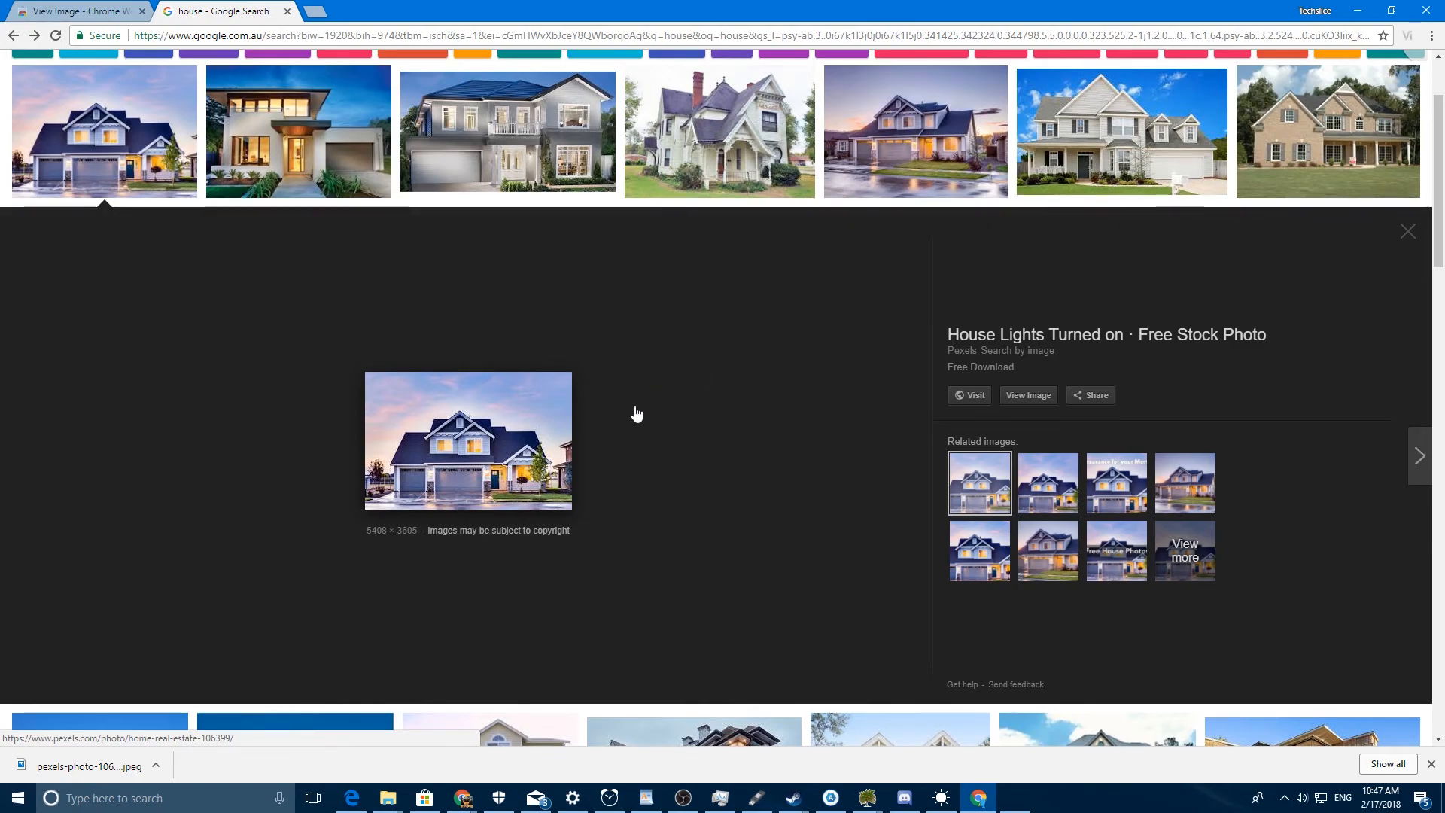
pyautogui.moveTo(253, 253)
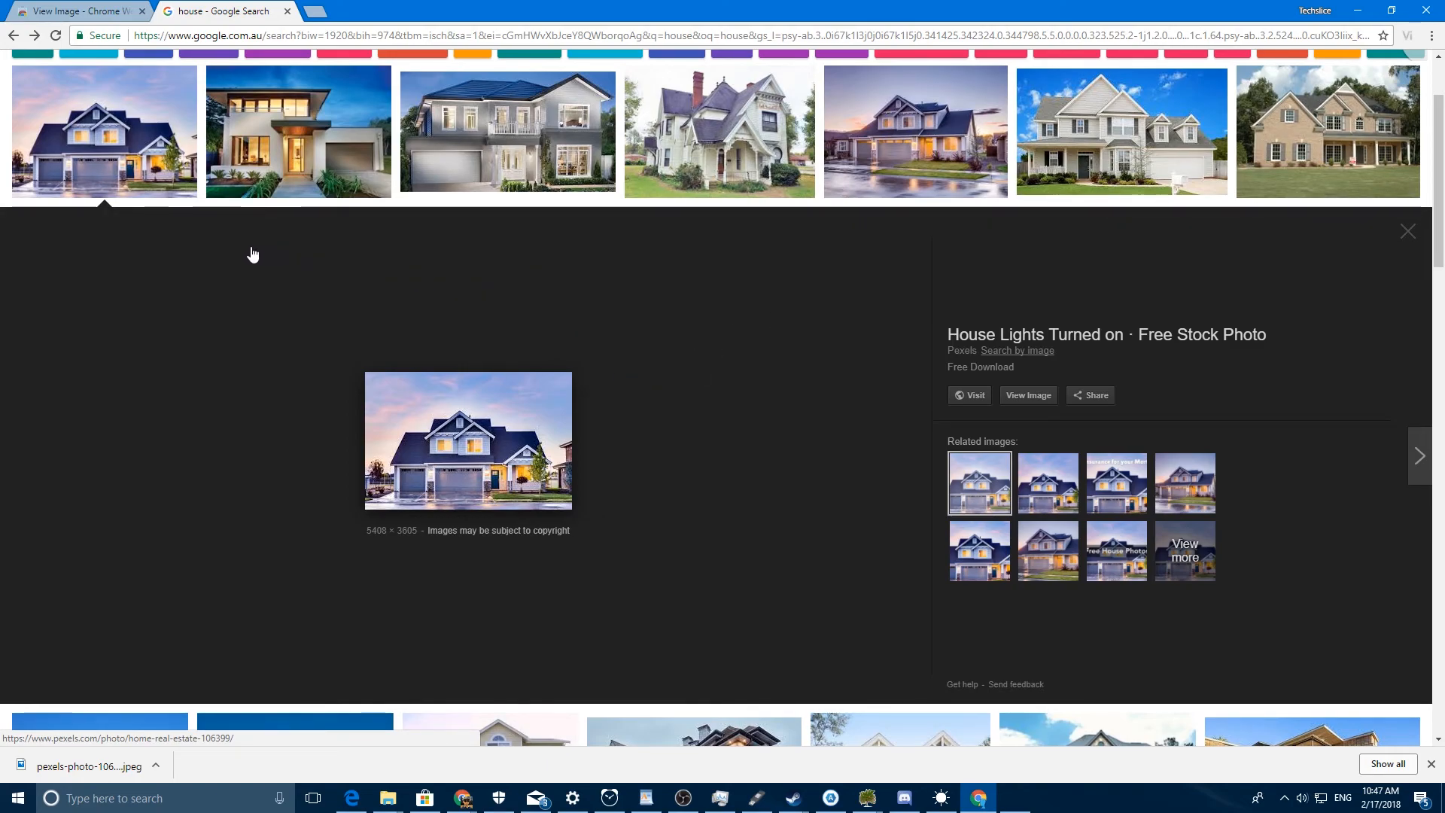